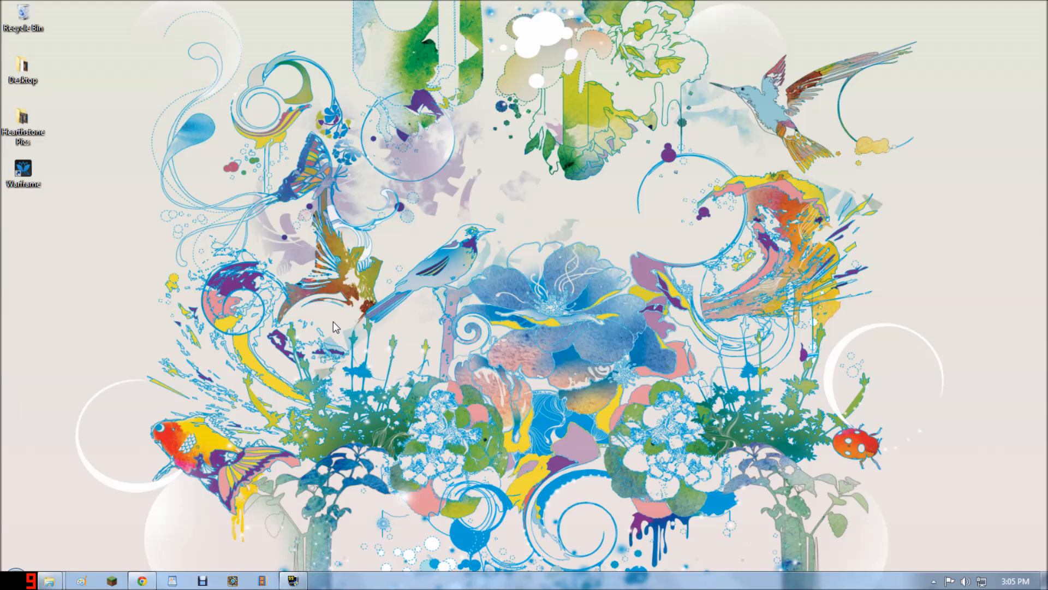
pyautogui.moveTo(358, 284)
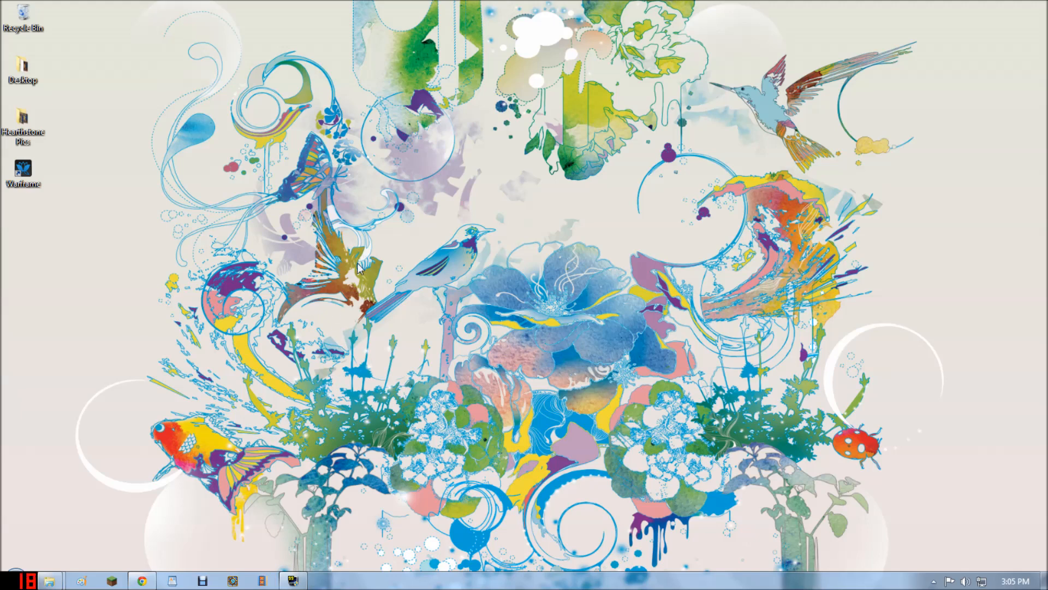
pyautogui.moveTo(57, 536)
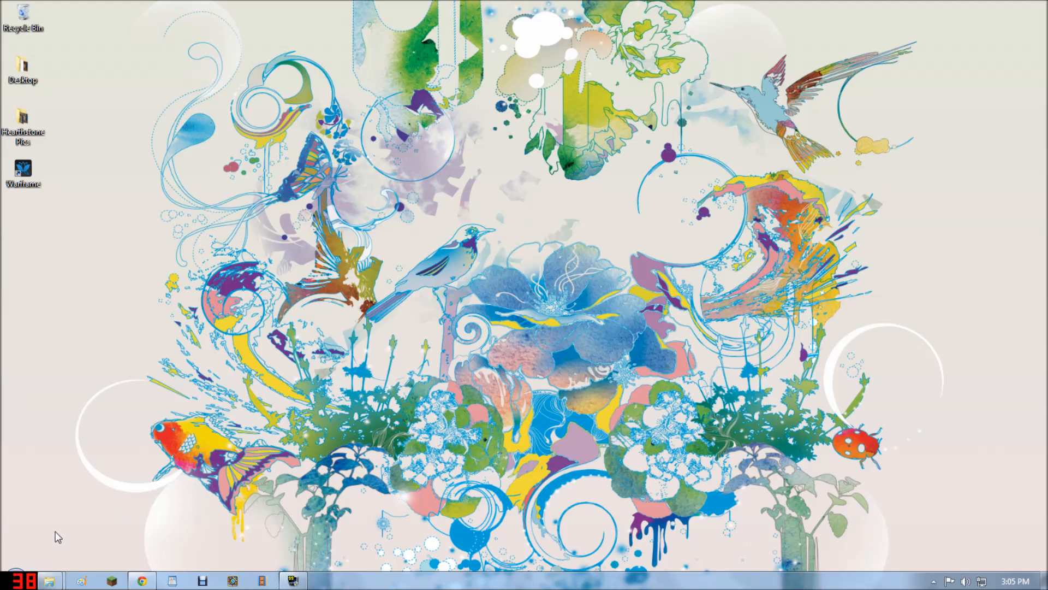
pyautogui.moveTo(585, 310)
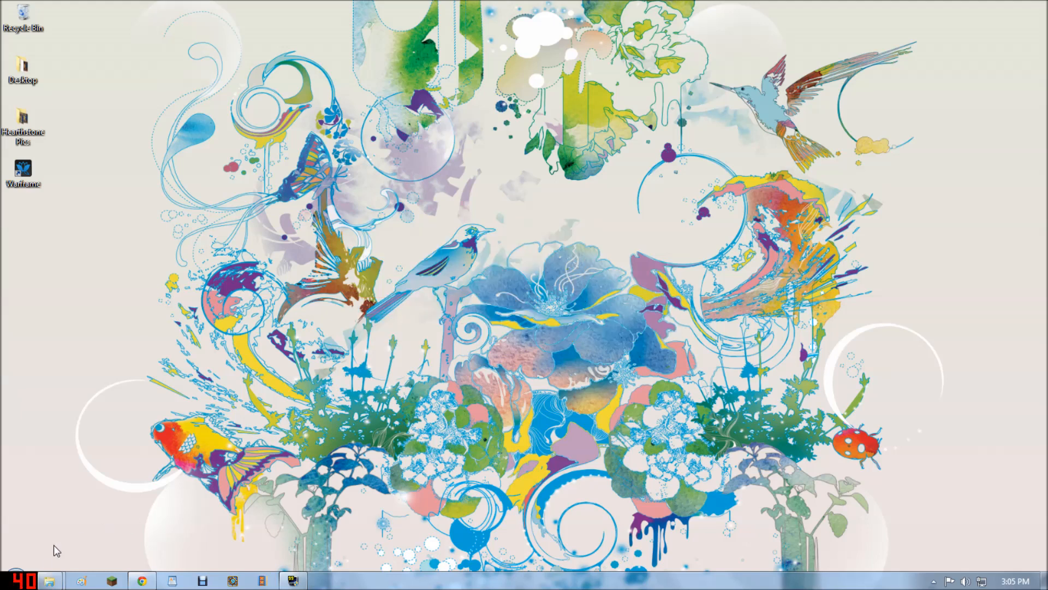
# Step: Reach the Roaming folder by searching %appdata% from the Start menu
pyautogui.click(11, 577)
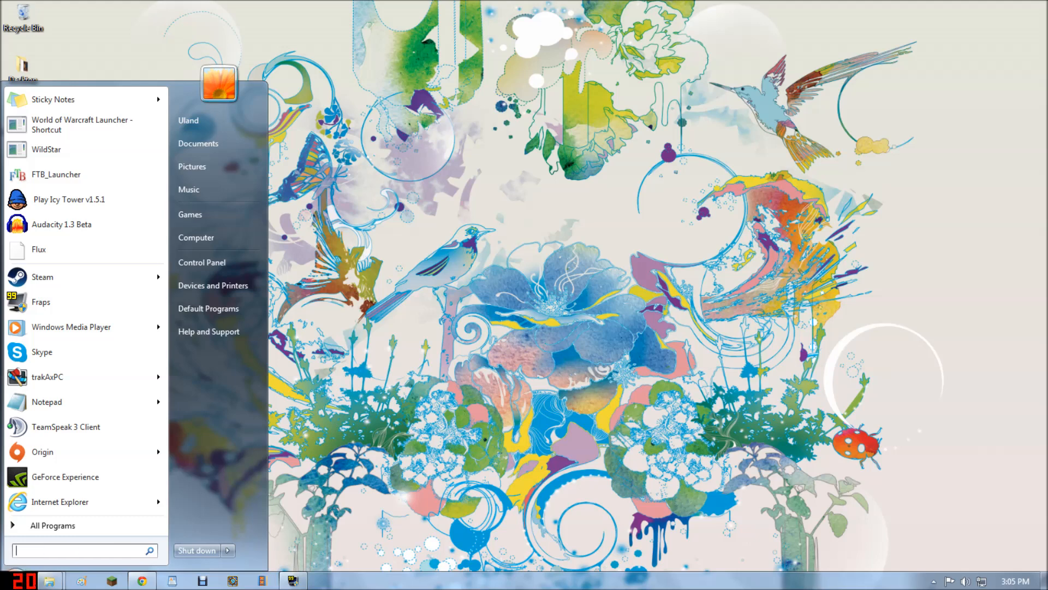
pyautogui.write('%')
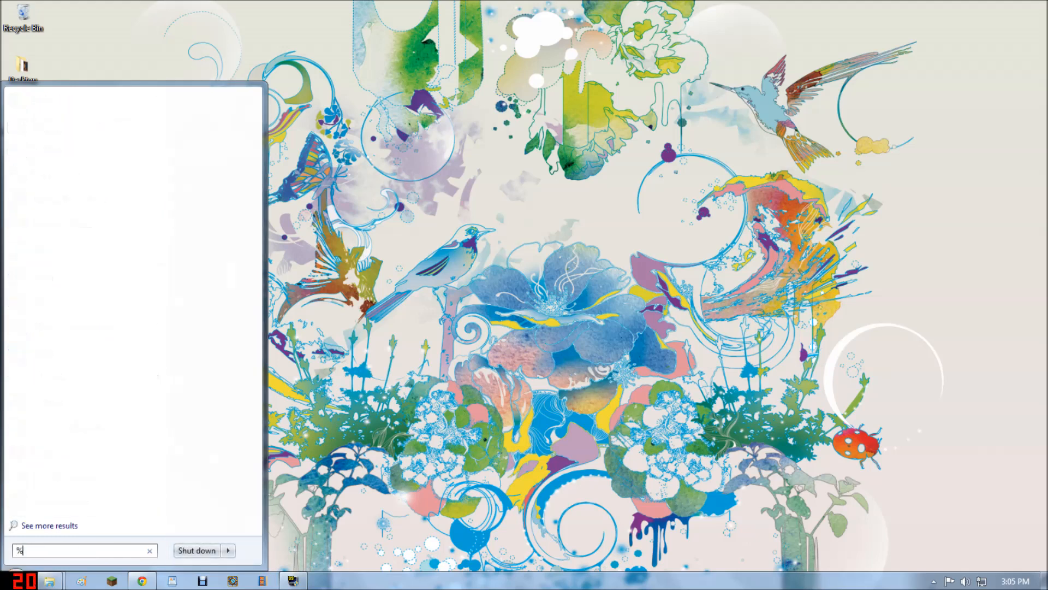
pyautogui.write('appdata')
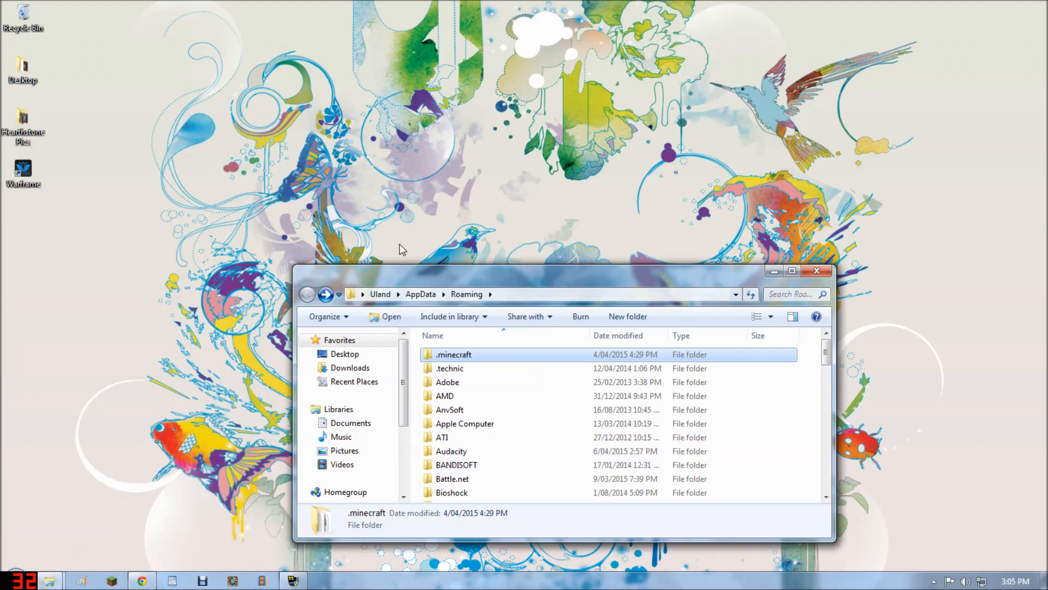
# Step: Delete all 17 items inside the .minecraft folder, confirming the move to the Recycle Bin
pyautogui.doubleClick(453, 354)
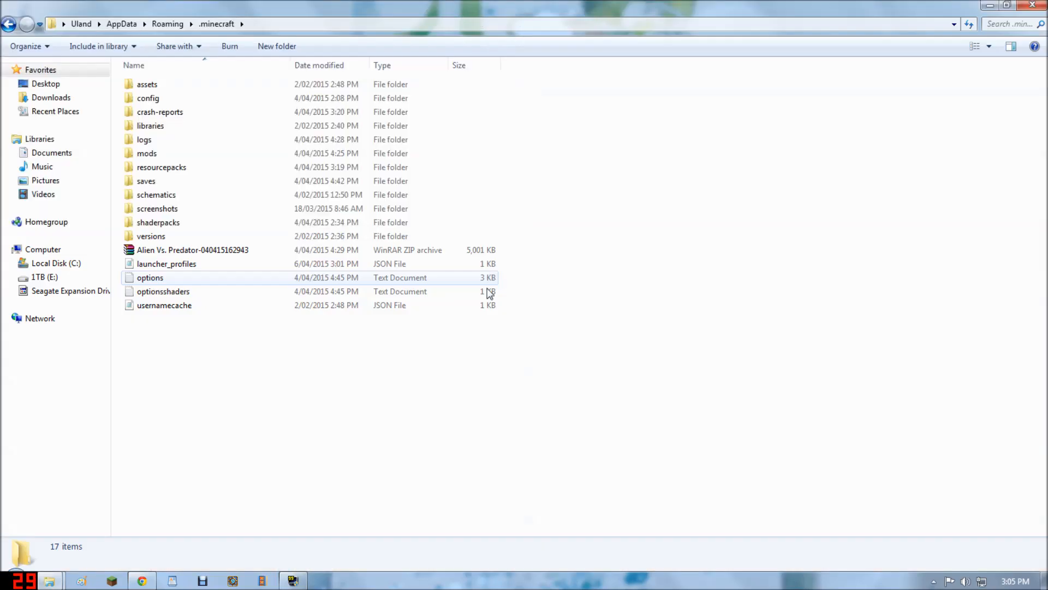
pyautogui.press('ctrl+a')
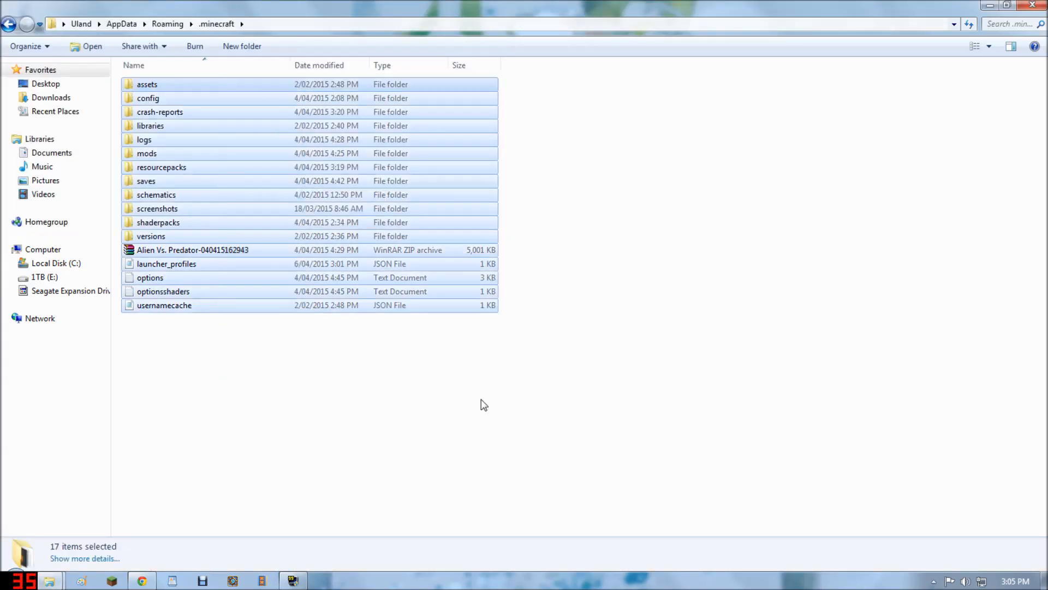
pyautogui.press('Delete')
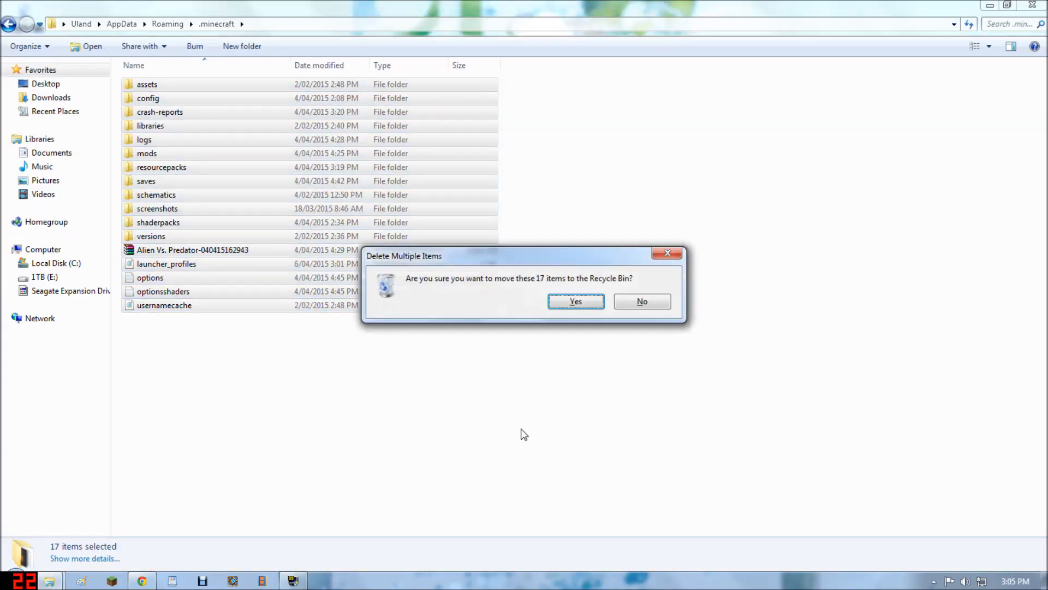
pyautogui.click(576, 302)
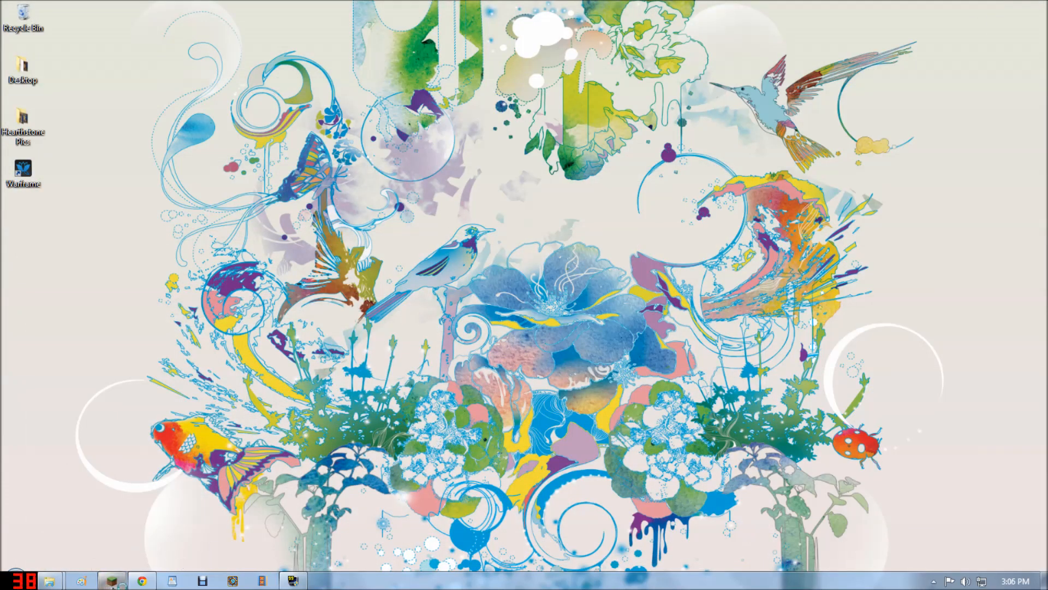
# Step: Edit the Ulandos profile to use release 1.7.10, save it and launch that version
pyautogui.click(111, 578)
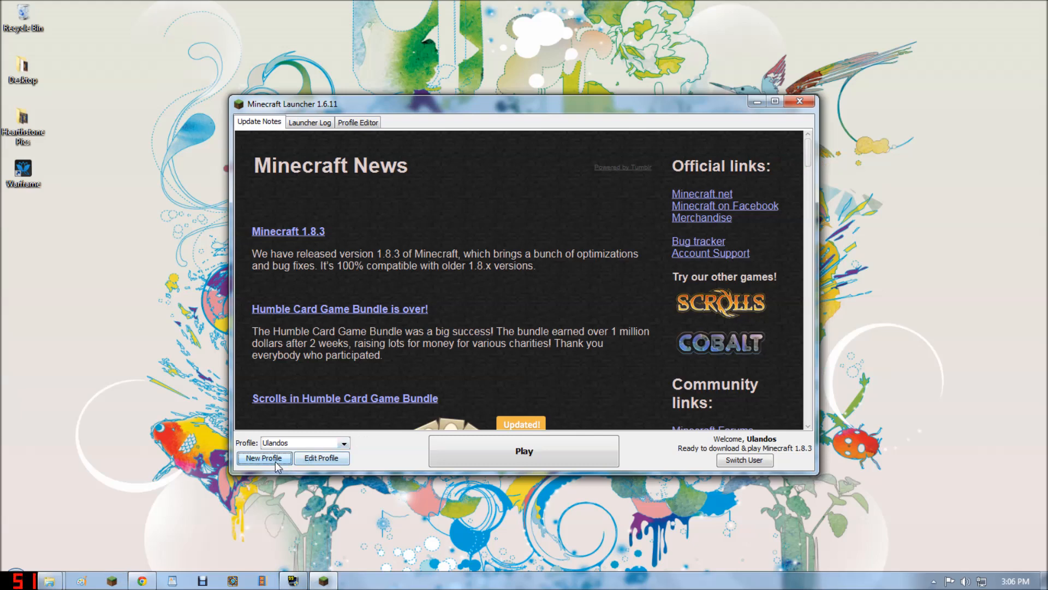
pyautogui.click(264, 457)
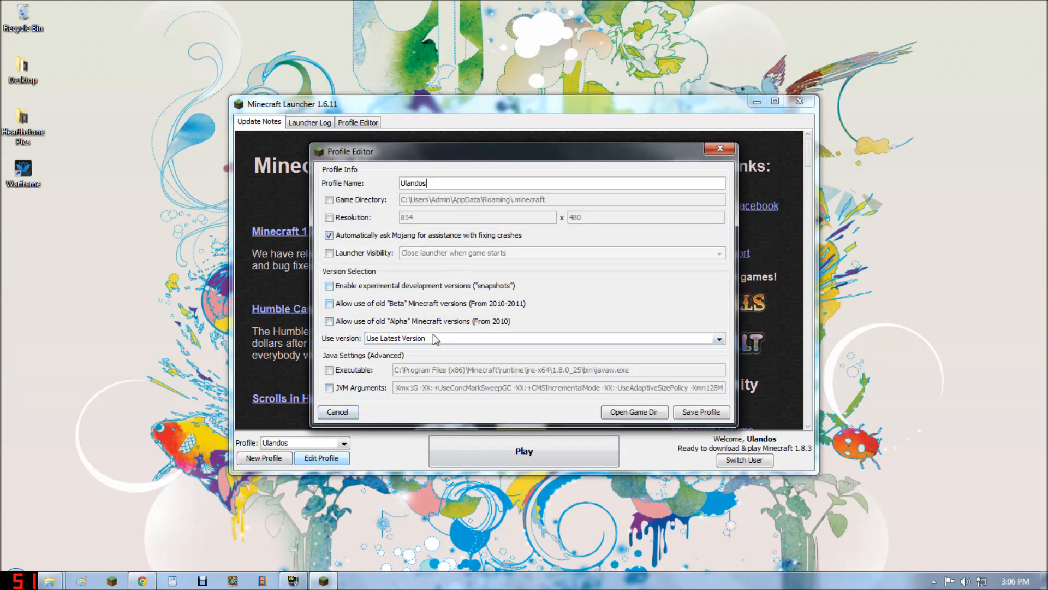
pyautogui.click(719, 338)
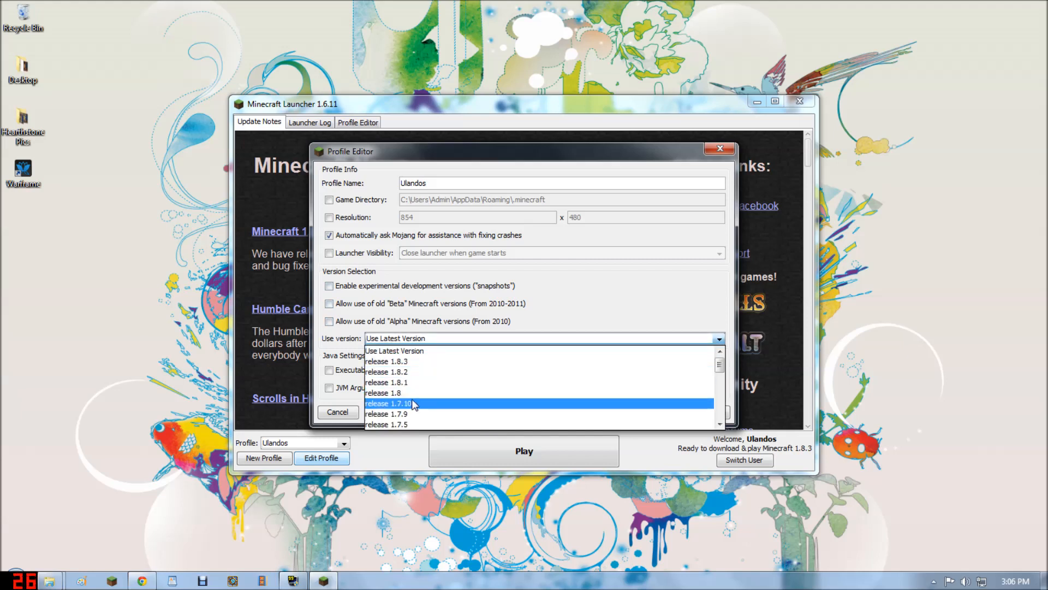
pyautogui.click(390, 403)
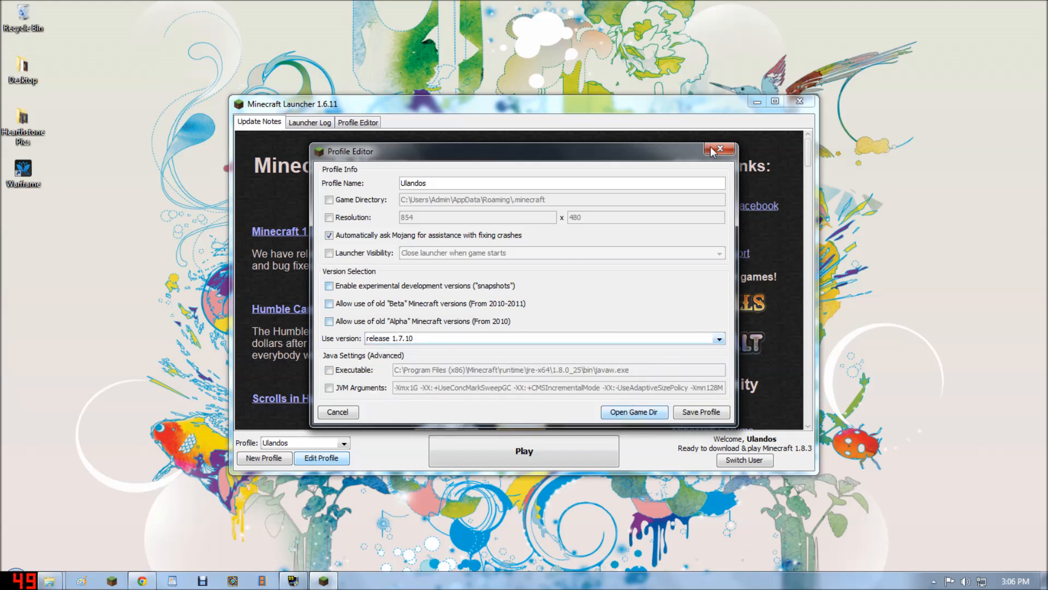
pyautogui.click(720, 149)
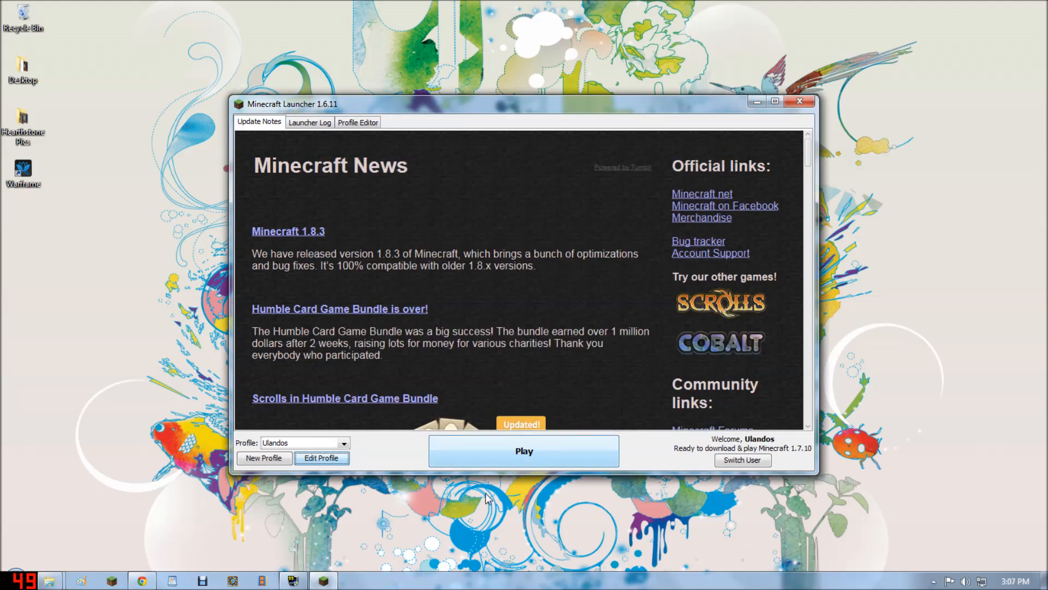
pyautogui.click(524, 451)
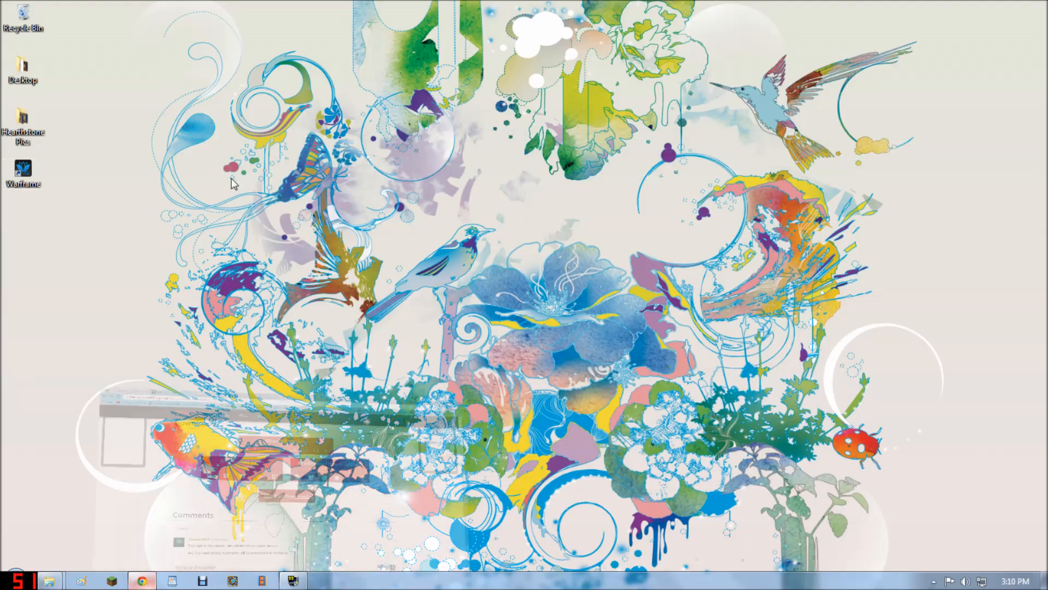
# Step: Follow the recommended Forge 1.7.10 Installer link on the Forge downloads page
pyautogui.click(143, 579)
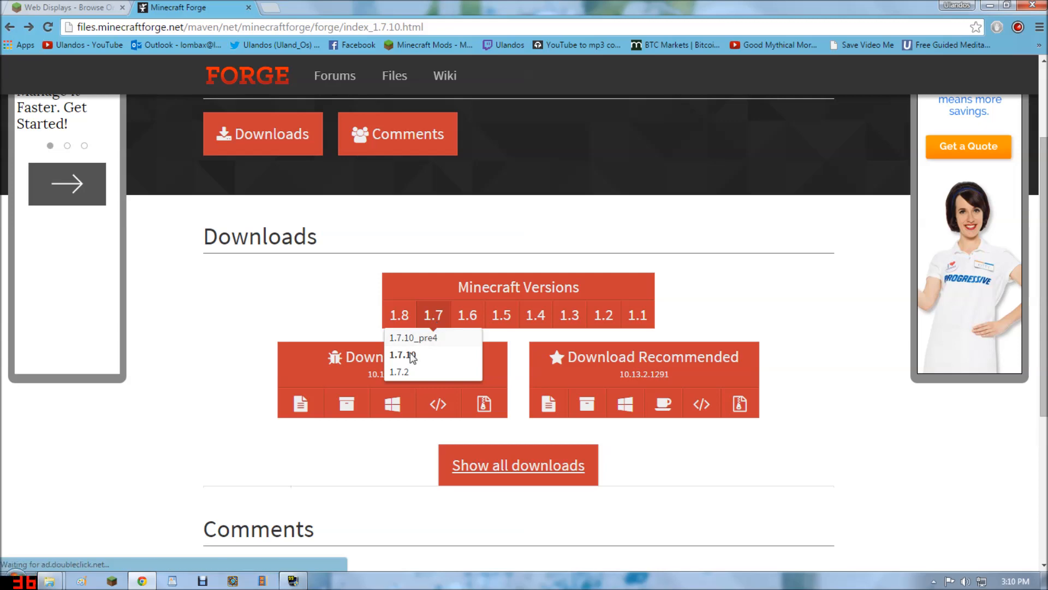
pyautogui.scroll(-3)
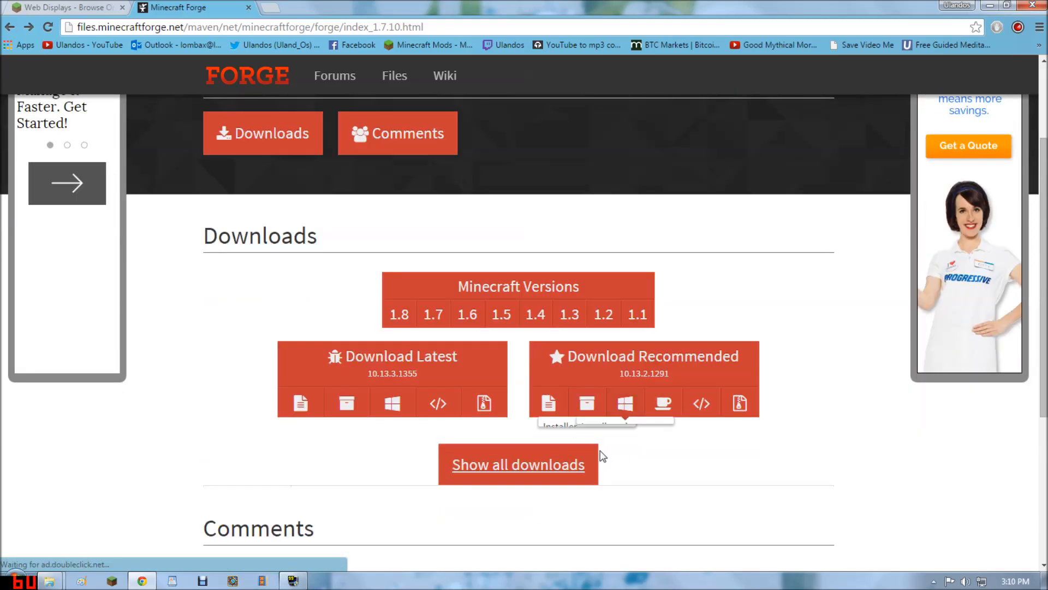
pyautogui.moveTo(586, 405)
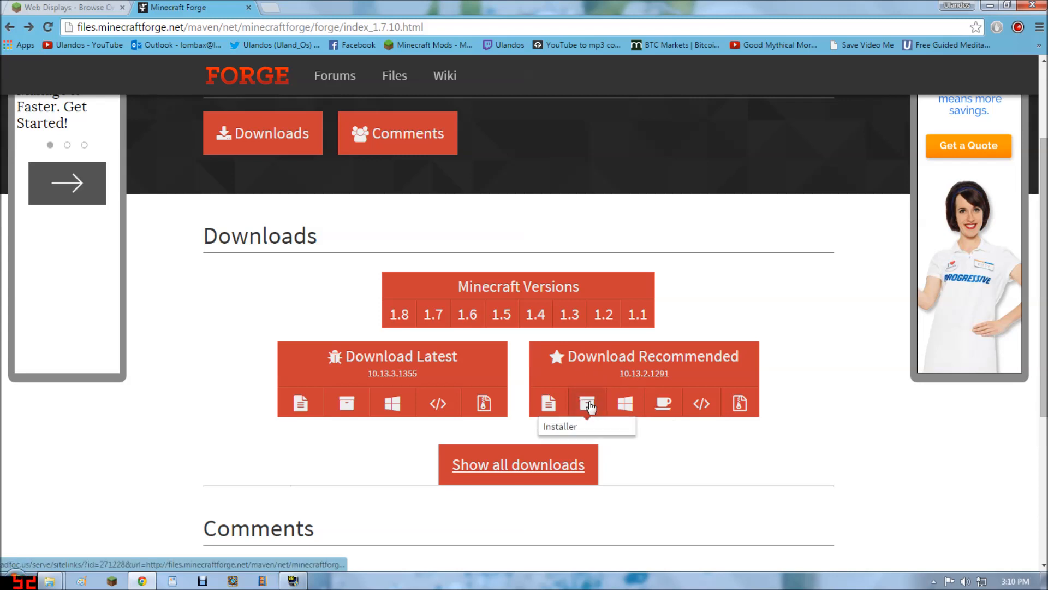
pyautogui.click(586, 403)
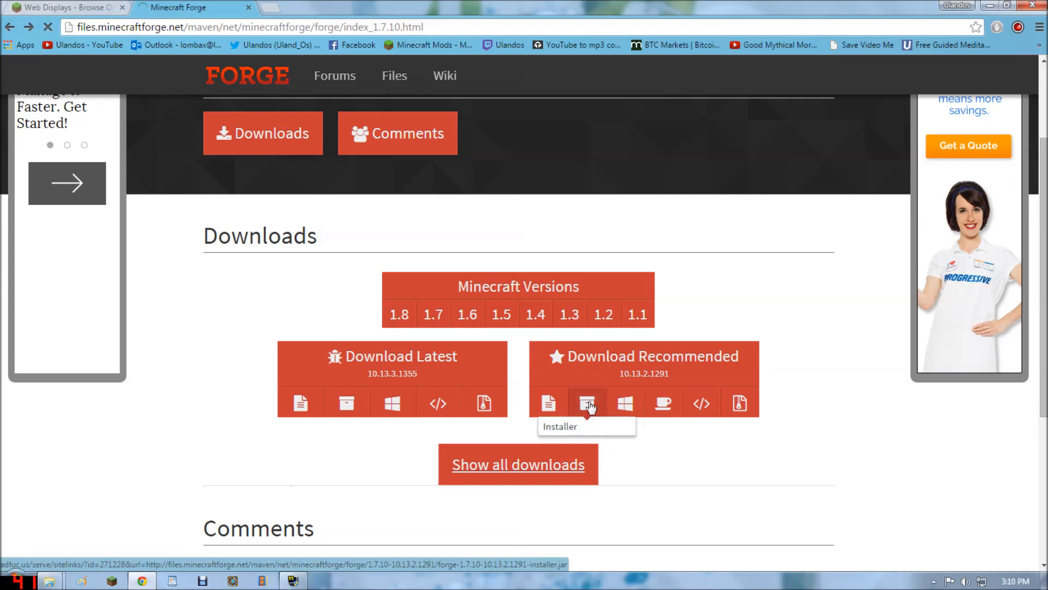
pyautogui.click(586, 402)
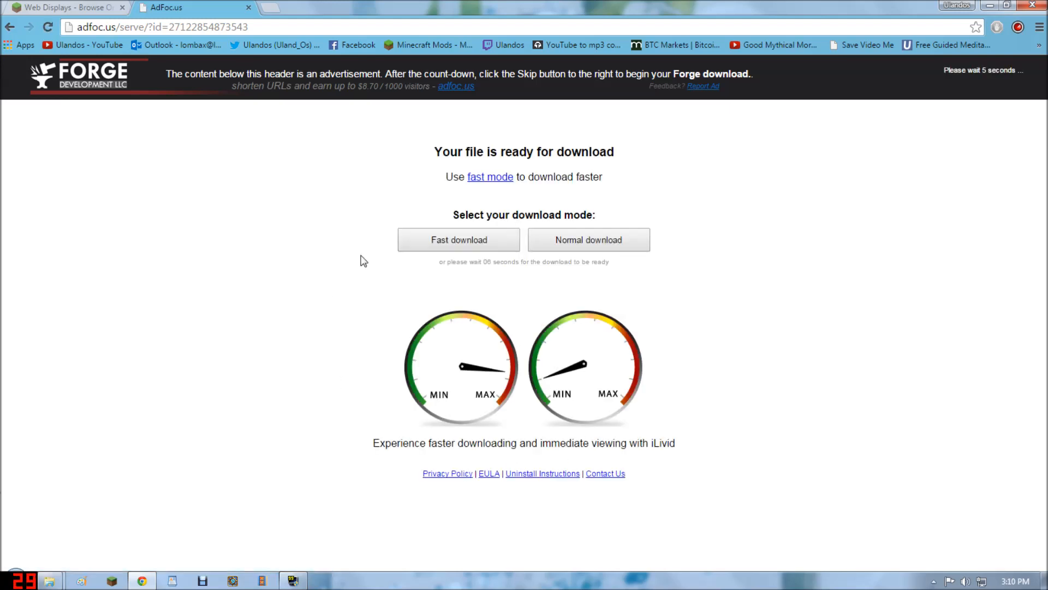
pyautogui.moveTo(887, 244)
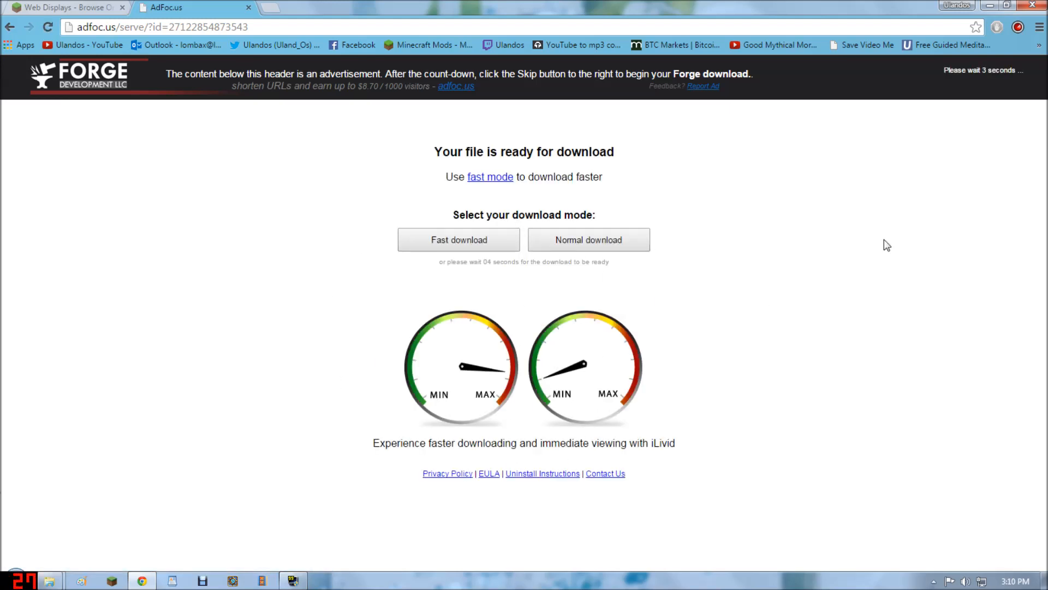
pyautogui.moveTo(959, 98)
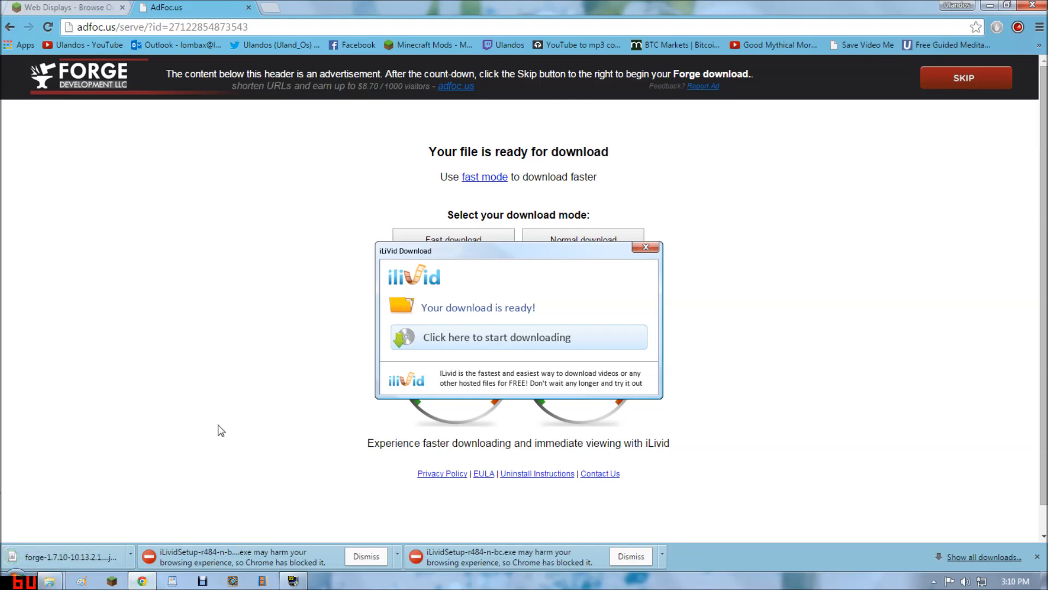
pyautogui.moveTo(166, 319)
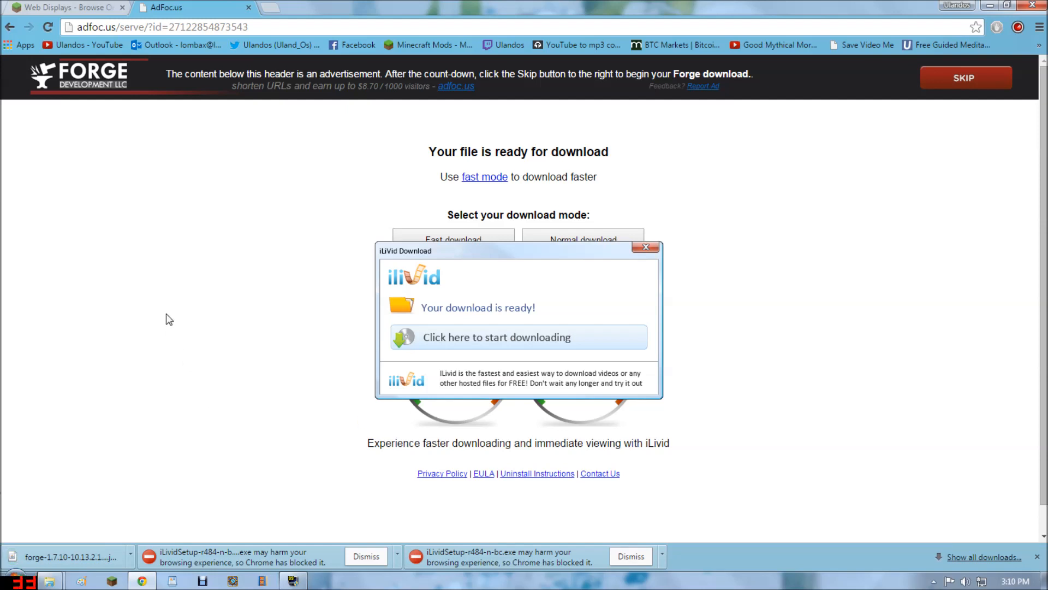
pyautogui.moveTo(174, 394)
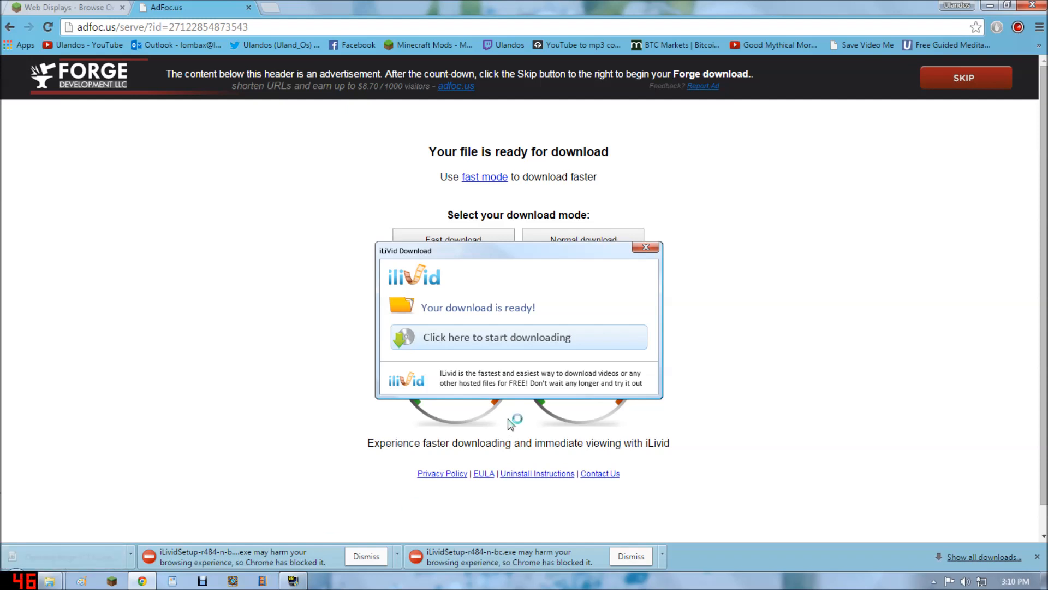
pyautogui.moveTo(682, 566)
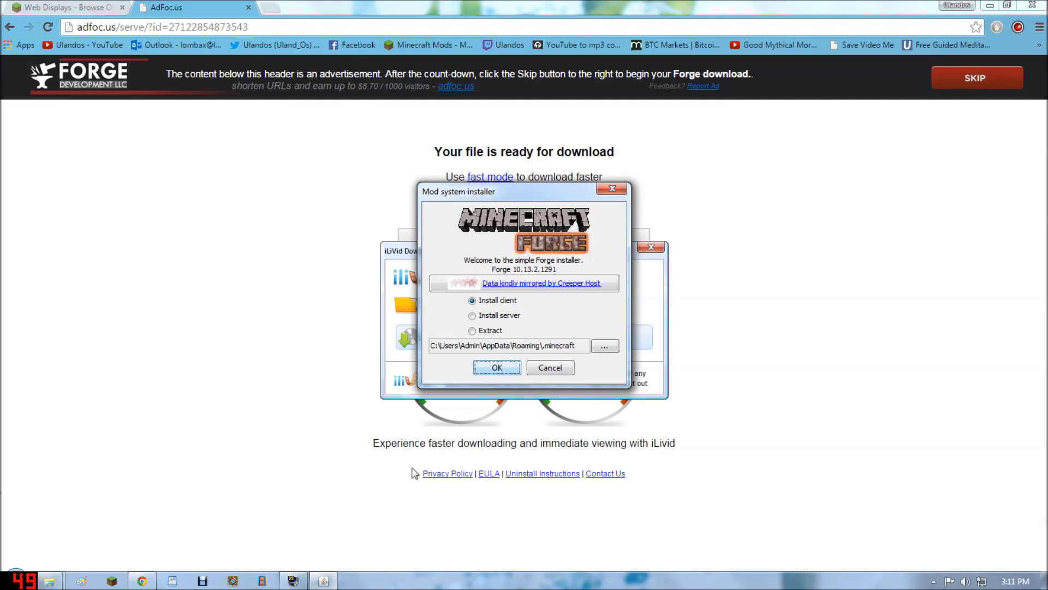
# Step: Install the Forge 10.13.2.1291 client into .minecraft and dismiss the Complete message
pyautogui.click(496, 367)
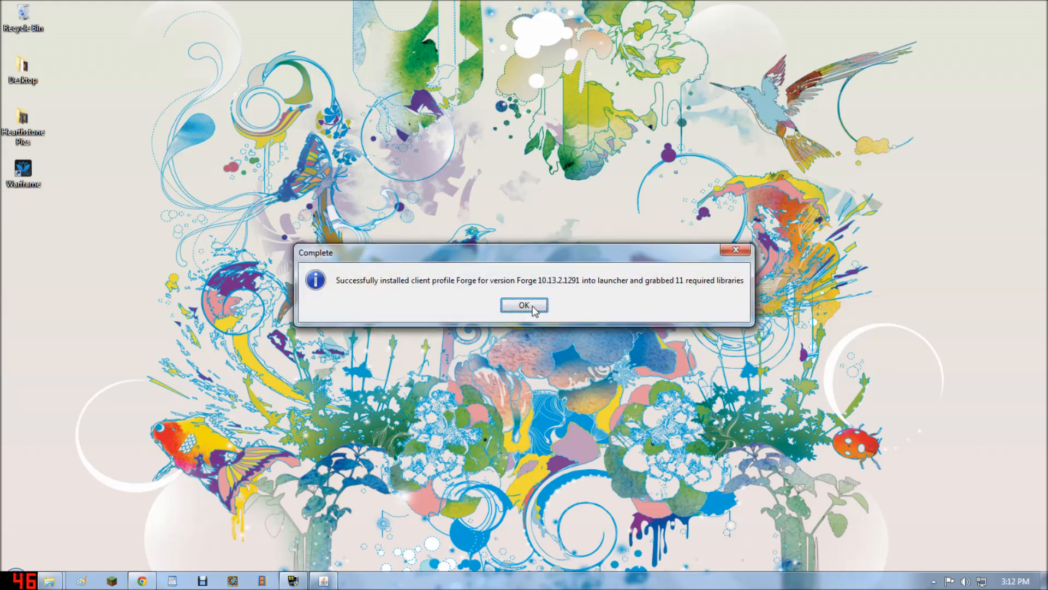
pyautogui.click(524, 304)
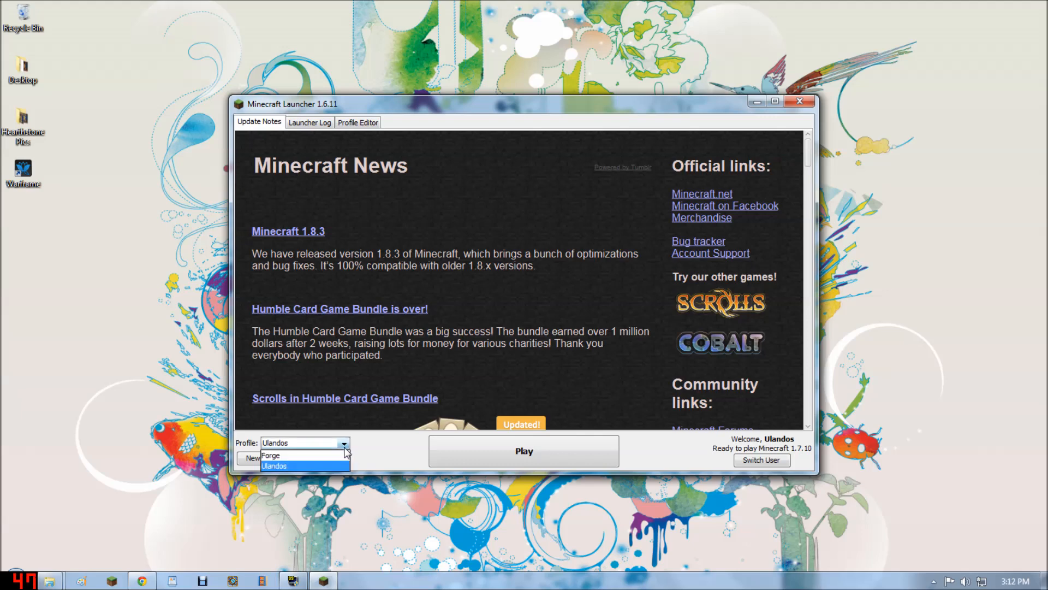
# Step: Select the new Forge profile in the launcher and start the game with it
pyautogui.click(272, 454)
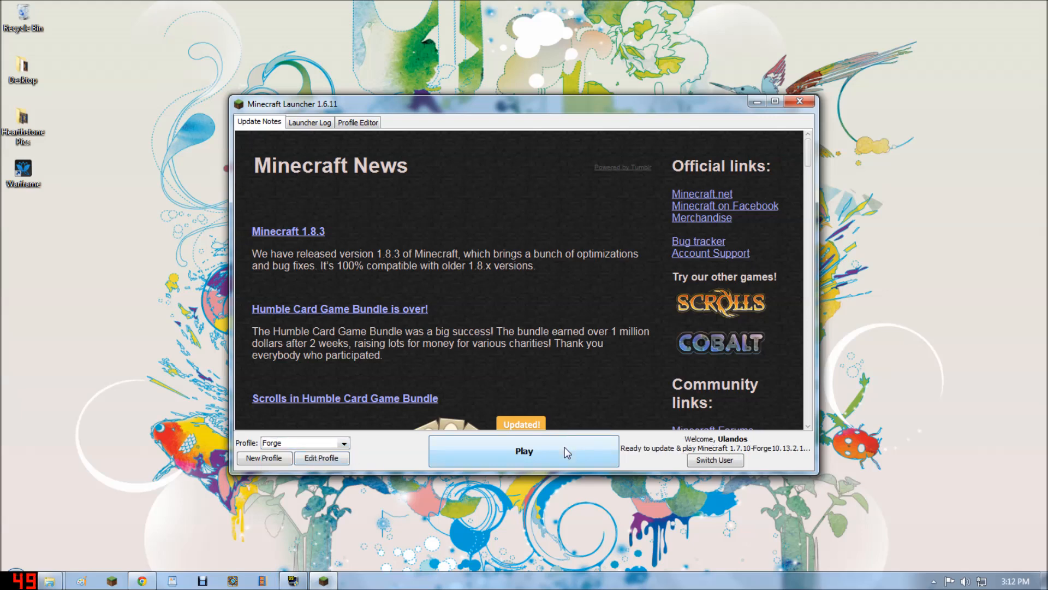
pyautogui.click(524, 451)
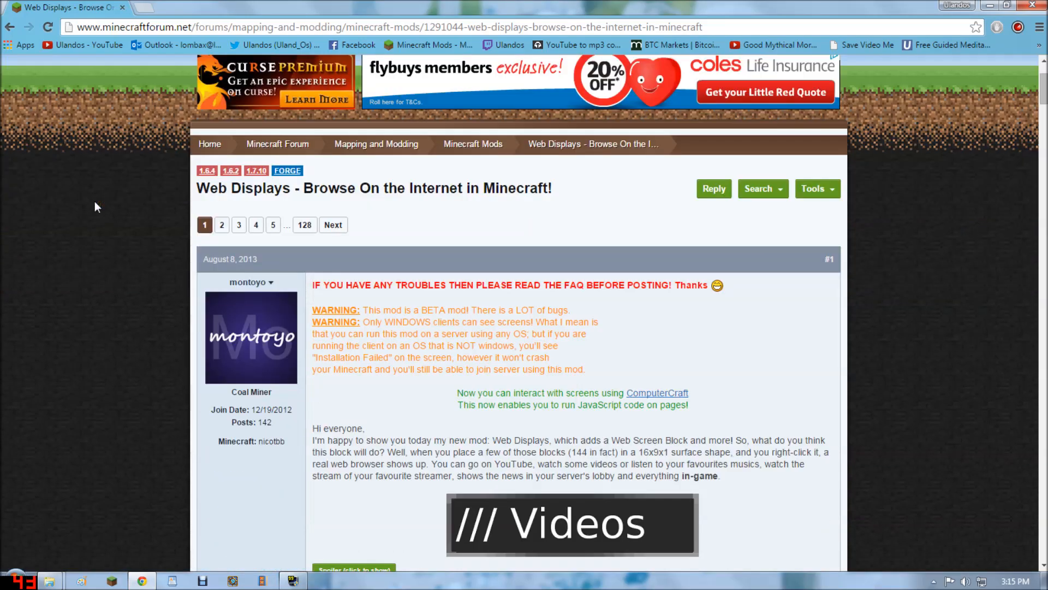
# Step: Download WebDisplays-0.11.jar from the thread's 'HERE' link and follow the MCEF link
pyautogui.scroll(-3)
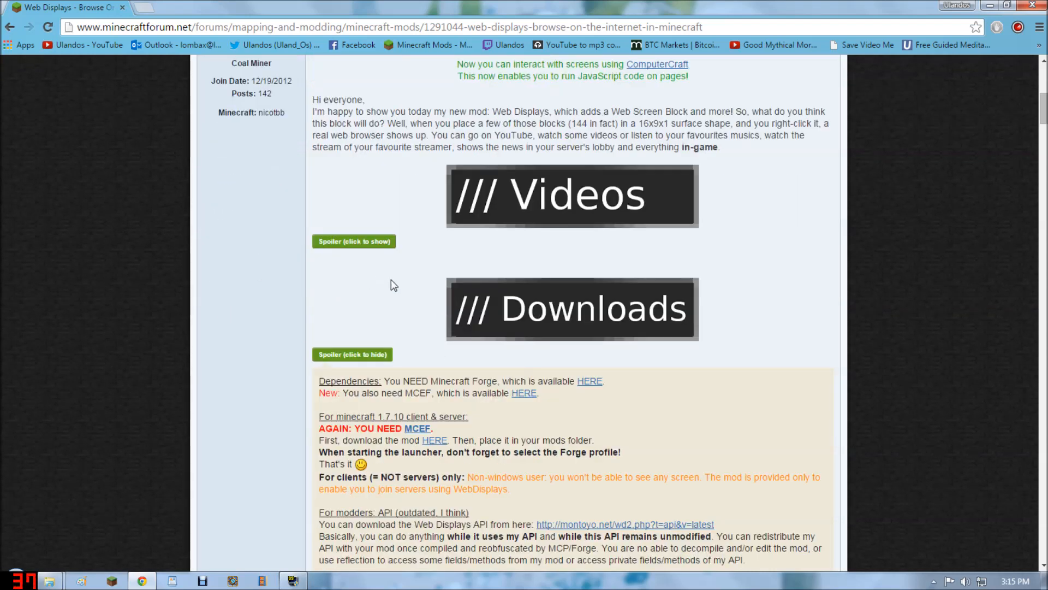
pyautogui.scroll(-3)
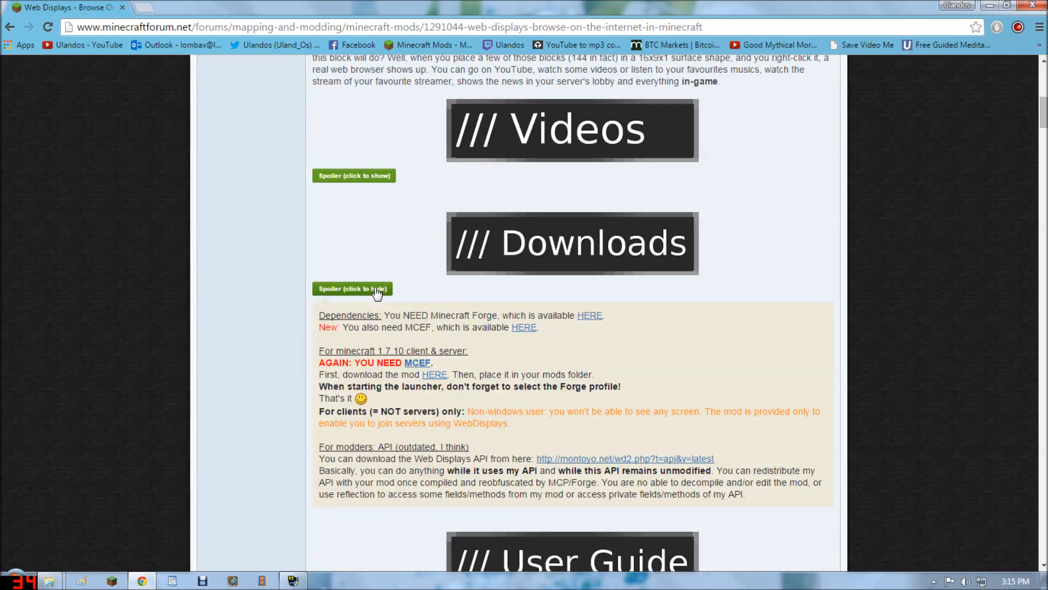
pyautogui.moveTo(170, 308)
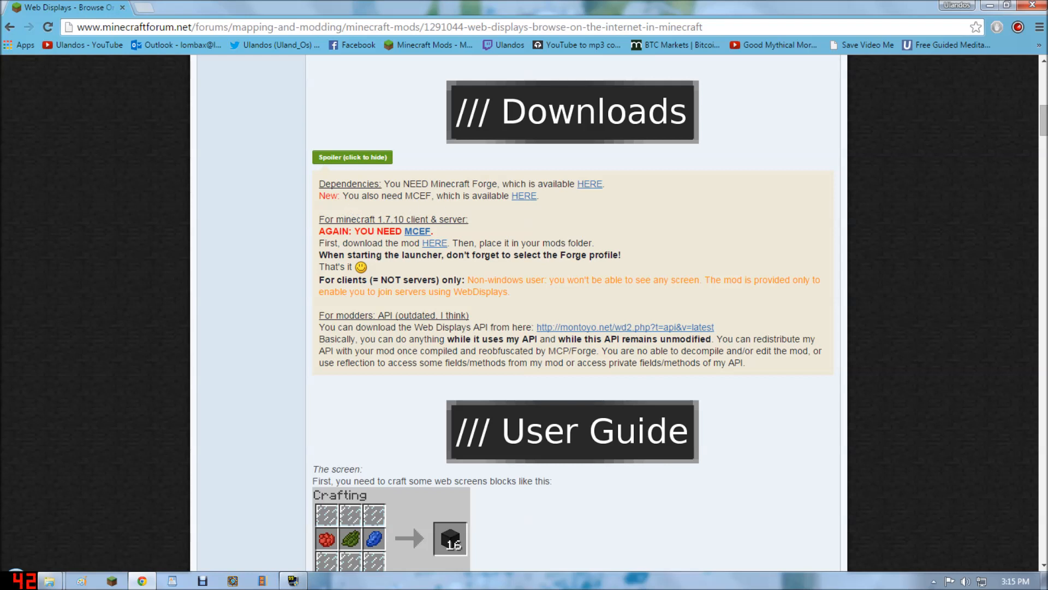
pyautogui.moveTo(468, 233)
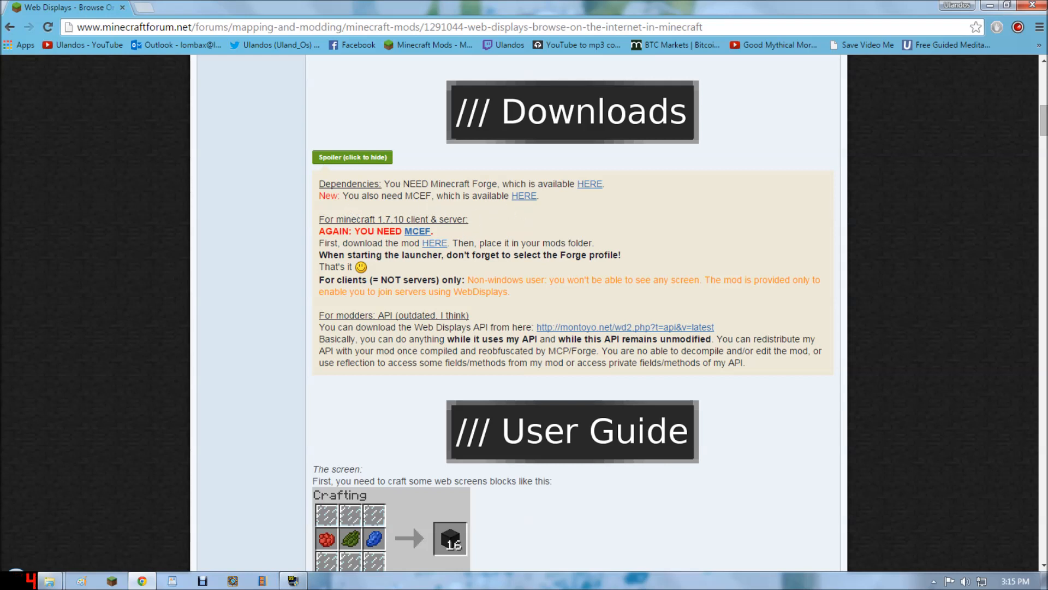
pyautogui.click(434, 242)
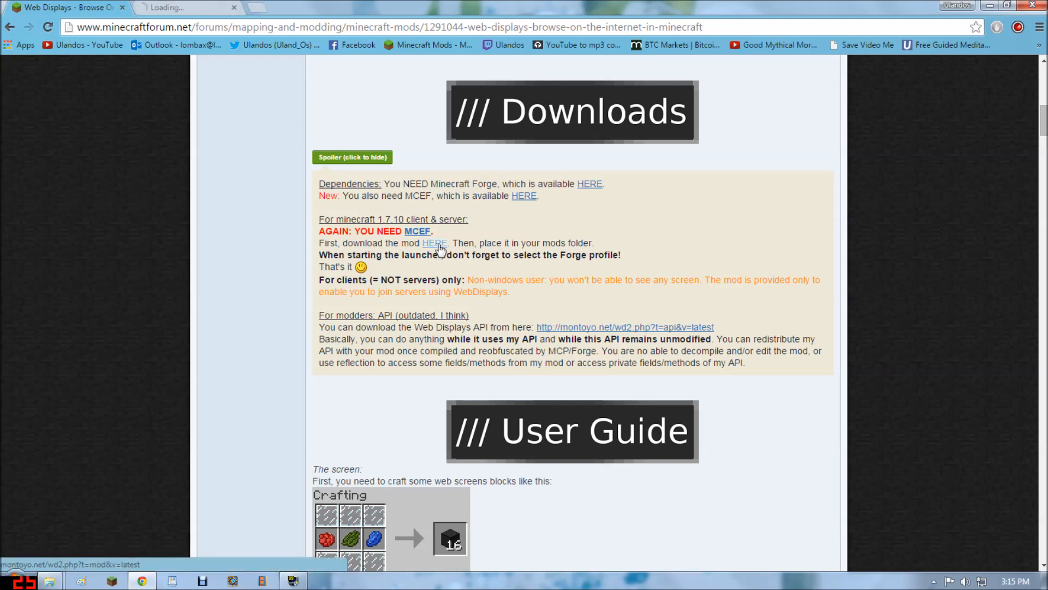
pyautogui.click(435, 243)
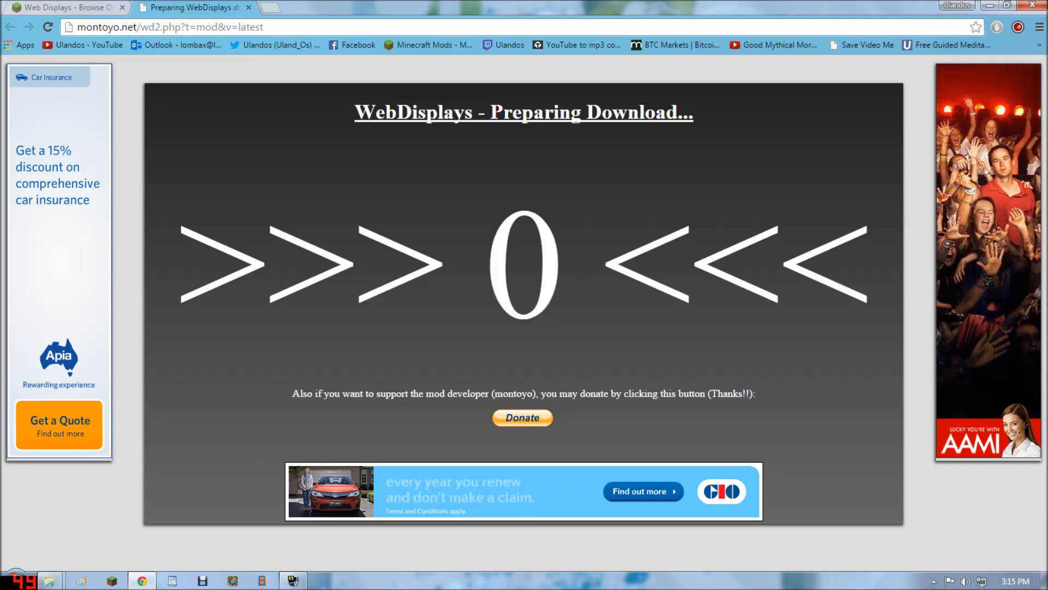
pyautogui.click(520, 207)
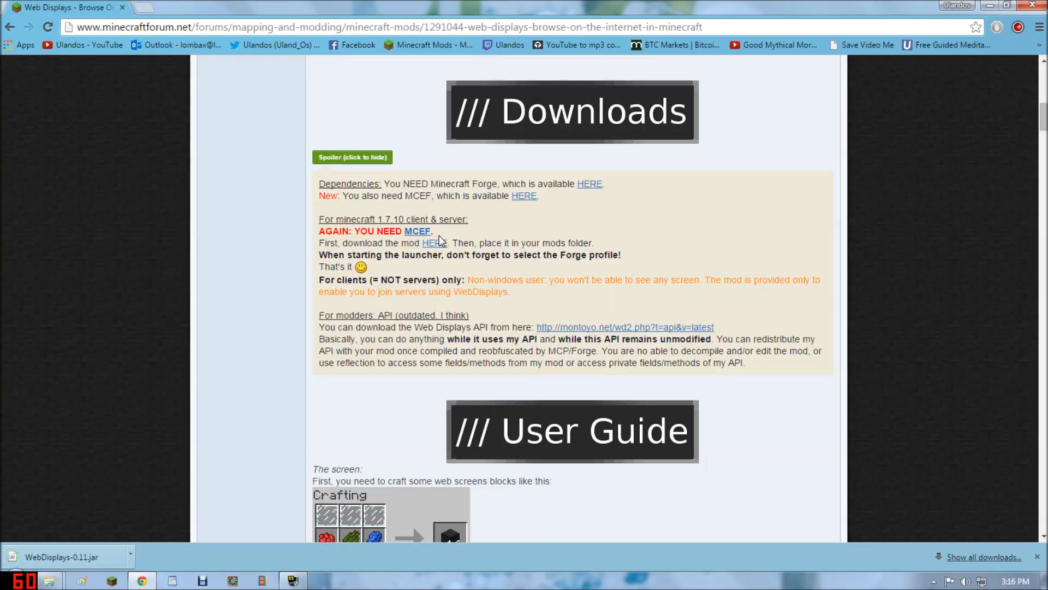
pyautogui.click(417, 231)
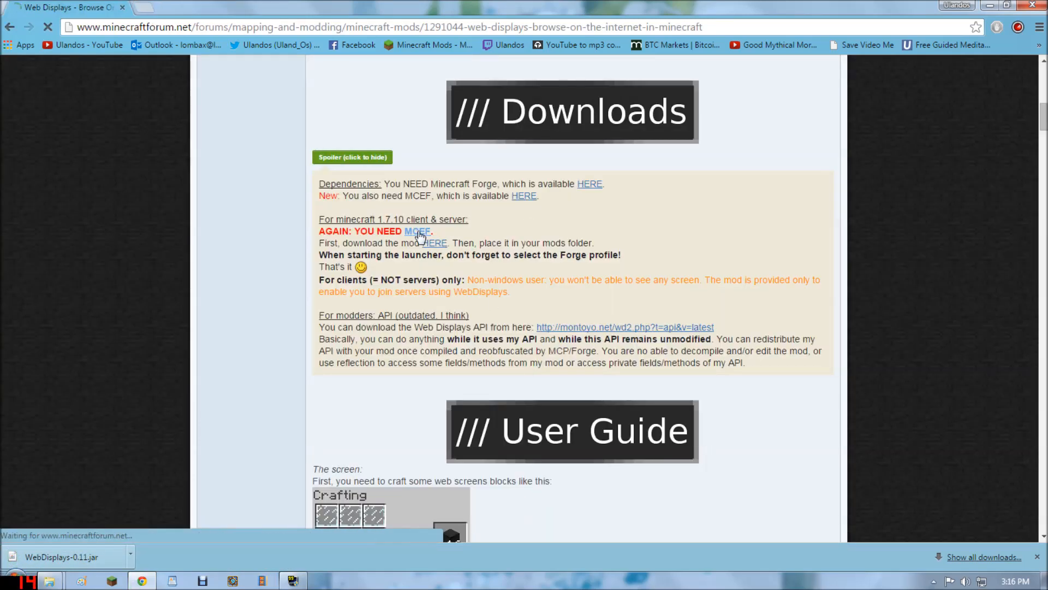
# Step: Download MCEF-1.7.10-0.4.jar from Other versions and keep it despite Chrome's warning
pyautogui.click(419, 232)
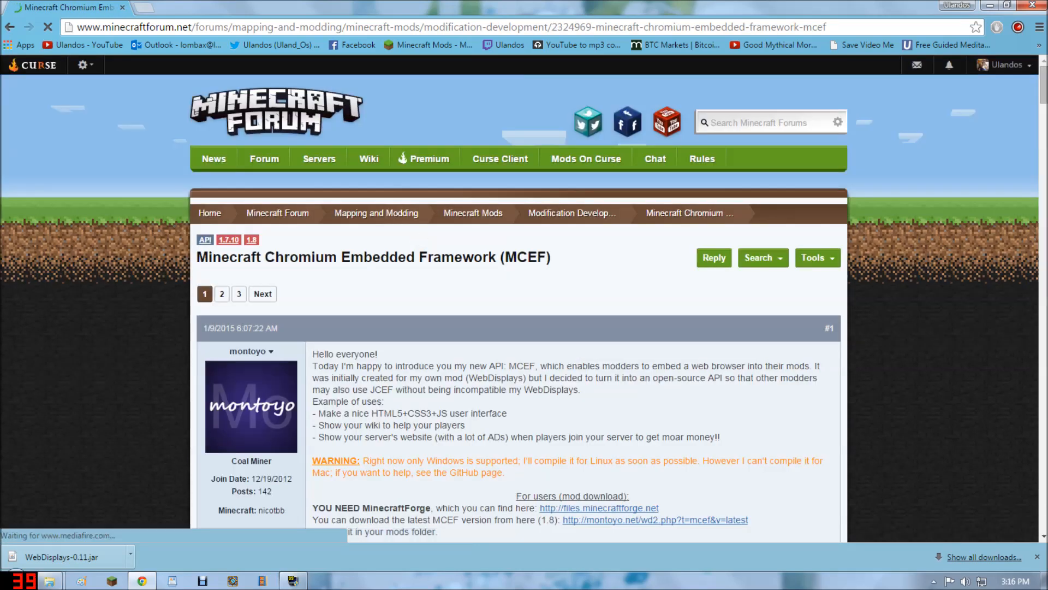
pyautogui.scroll(-3)
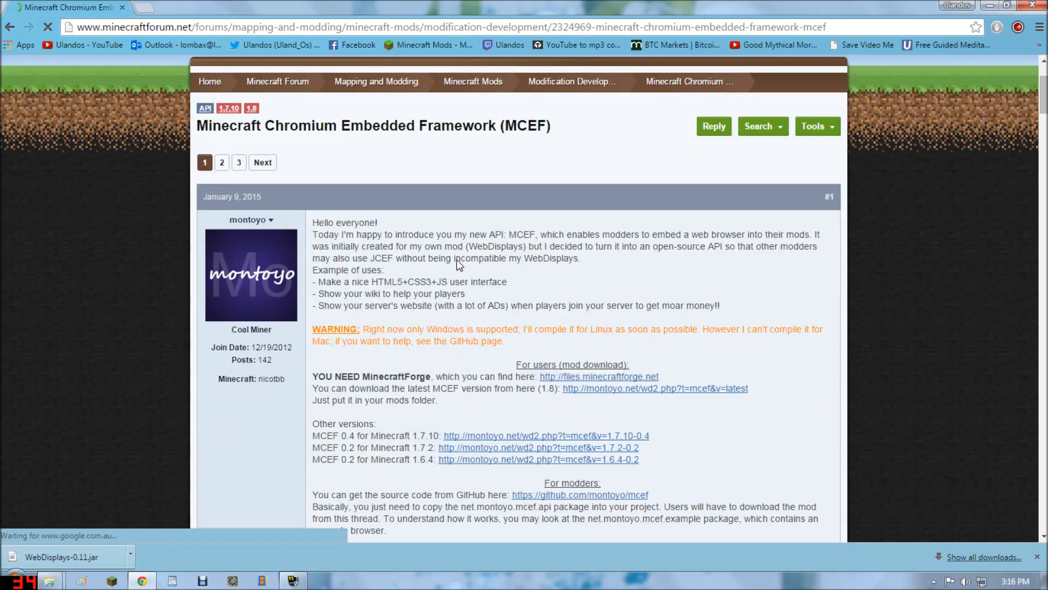
pyautogui.scroll(-3)
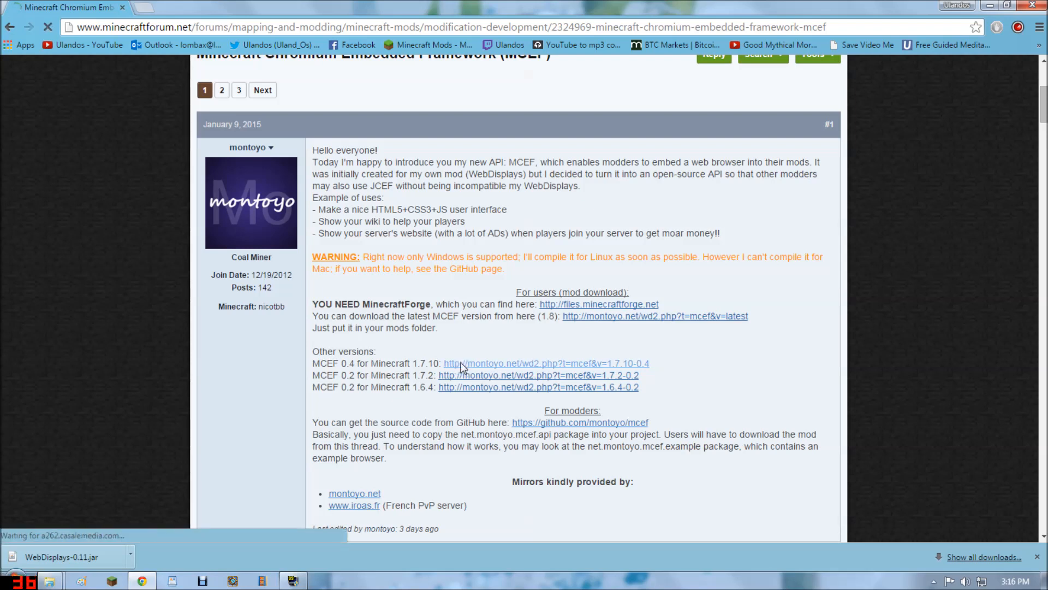
pyautogui.click(501, 363)
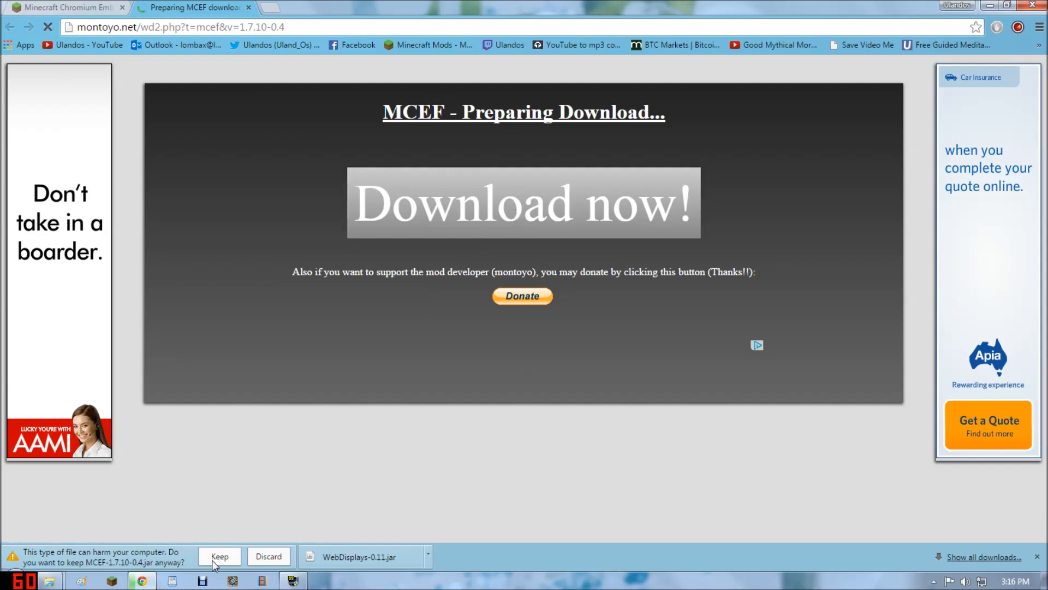
pyautogui.click(220, 556)
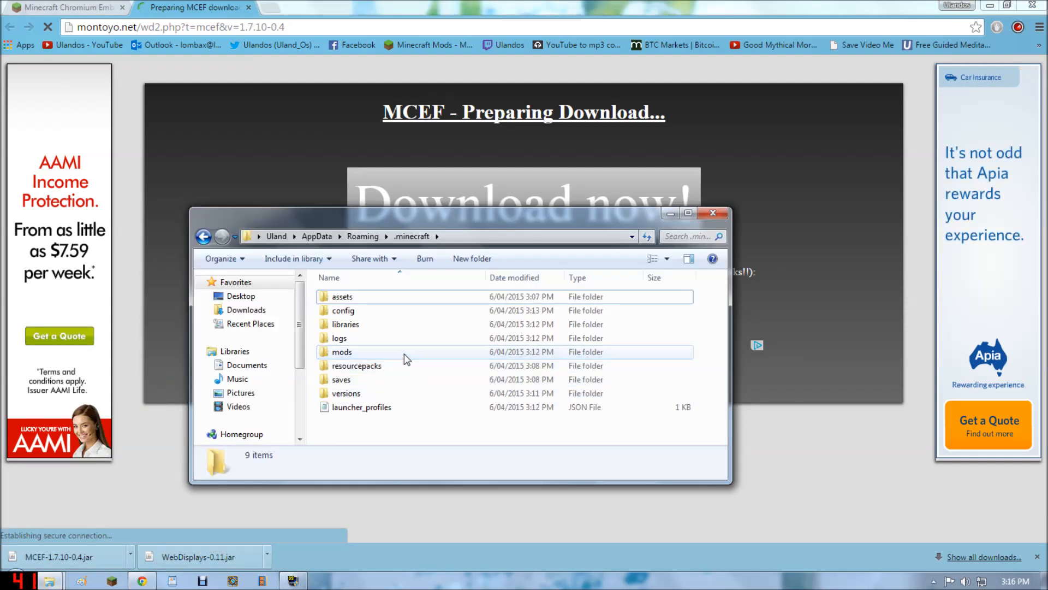
# Step: Move both downloaded jars into the .minecraft mods folder and close Explorer
pyautogui.doubleClick(341, 351)
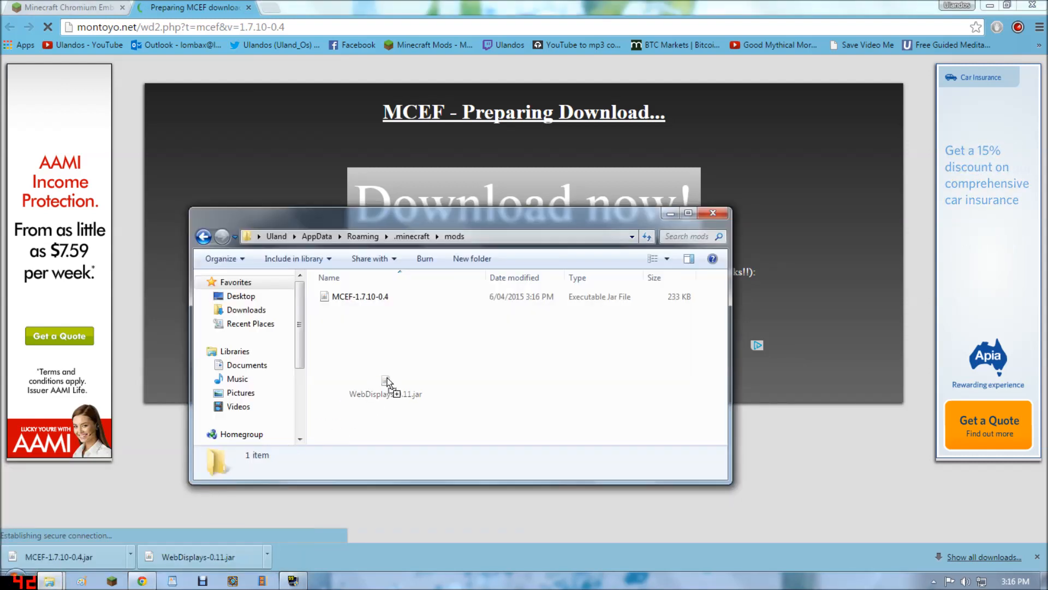
pyautogui.click(712, 213)
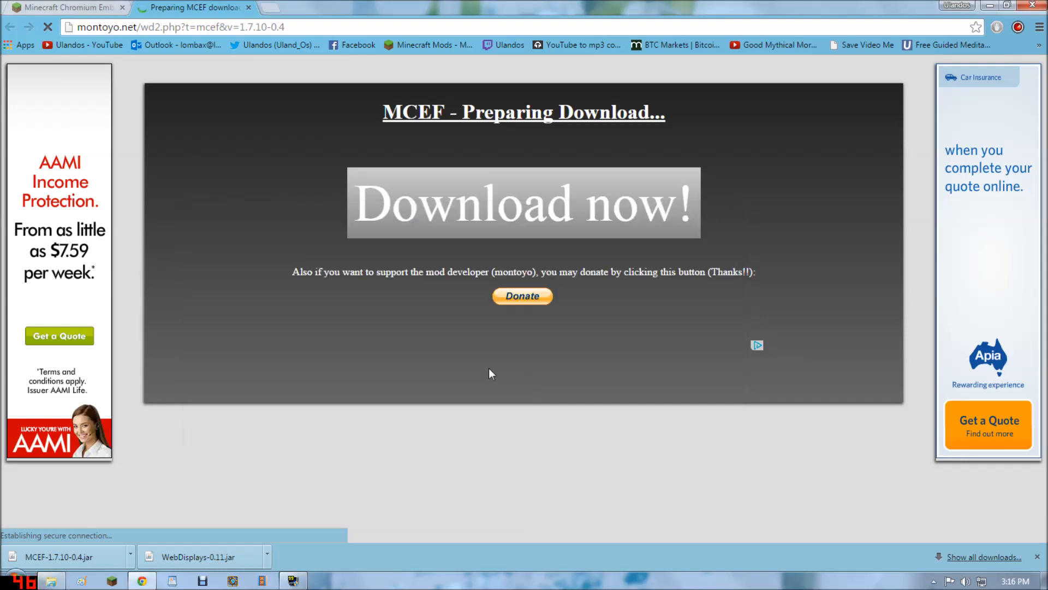
pyautogui.click(60, 7)
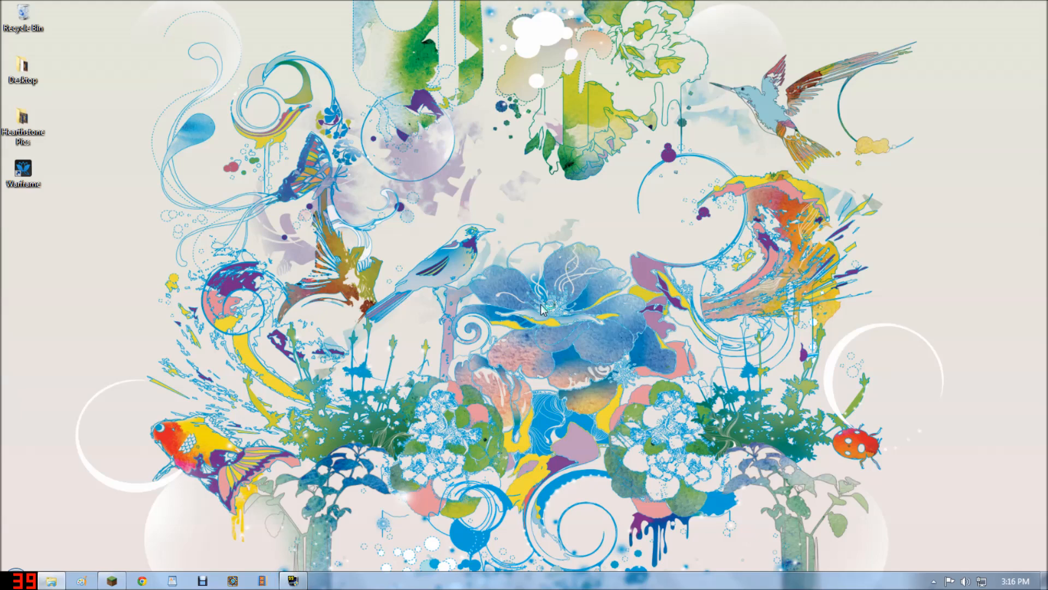
pyautogui.moveTo(699, 297)
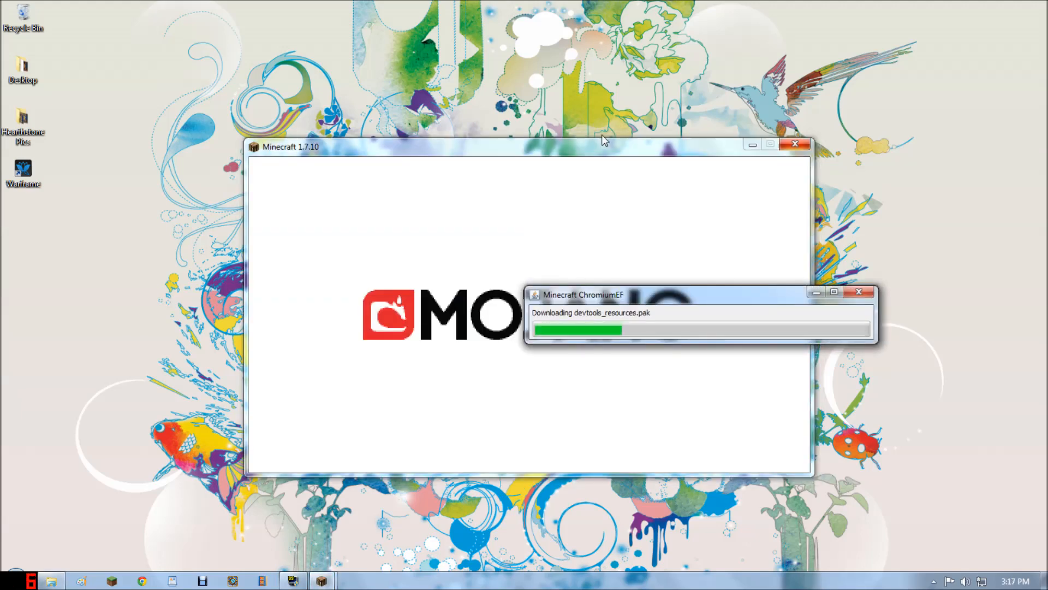
pyautogui.moveTo(660, 127)
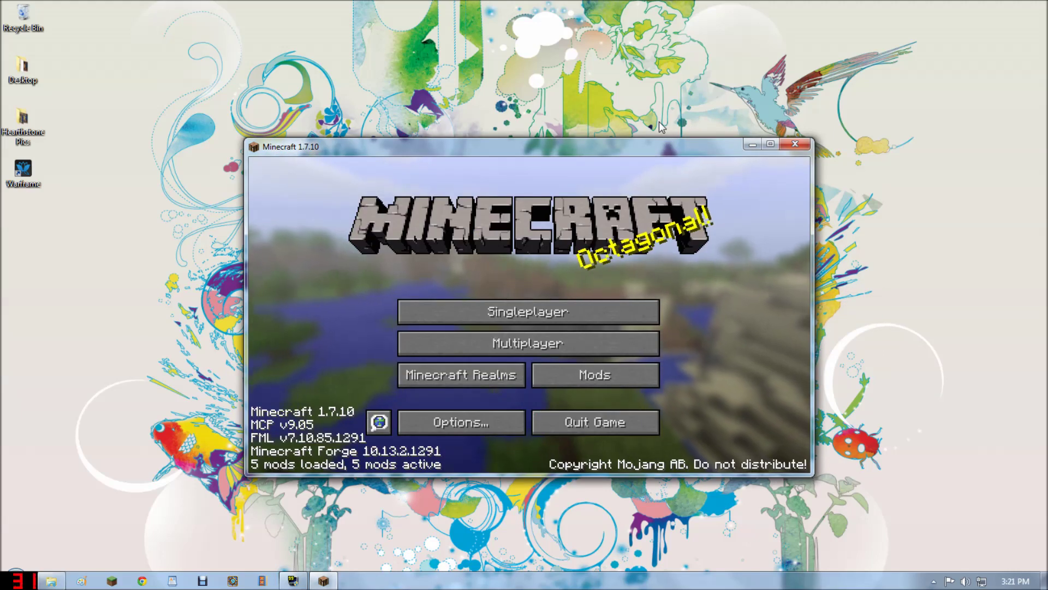
pyautogui.moveTo(647, 221)
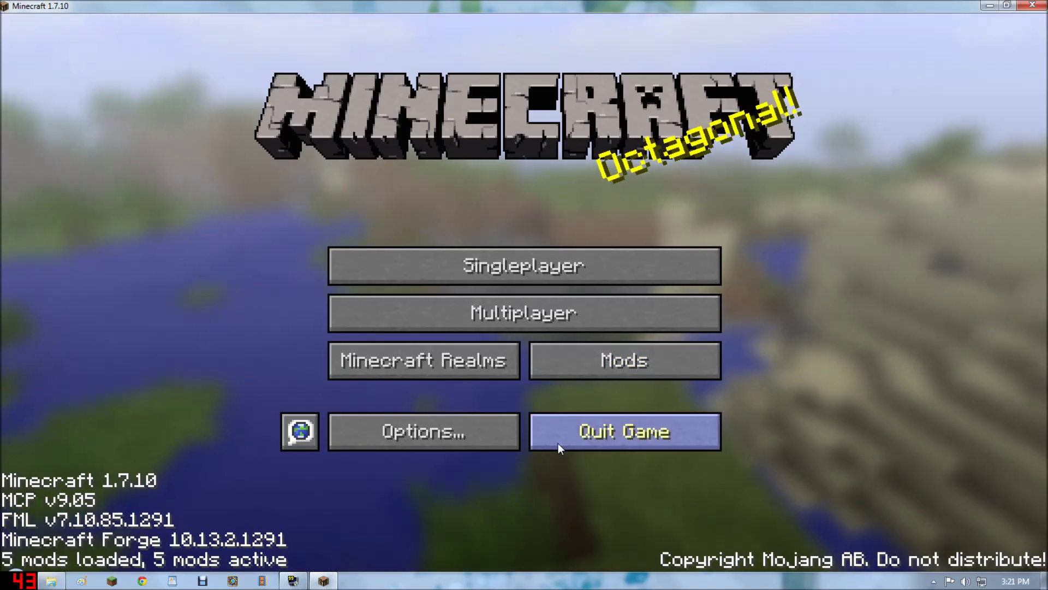
pyautogui.click(624, 359)
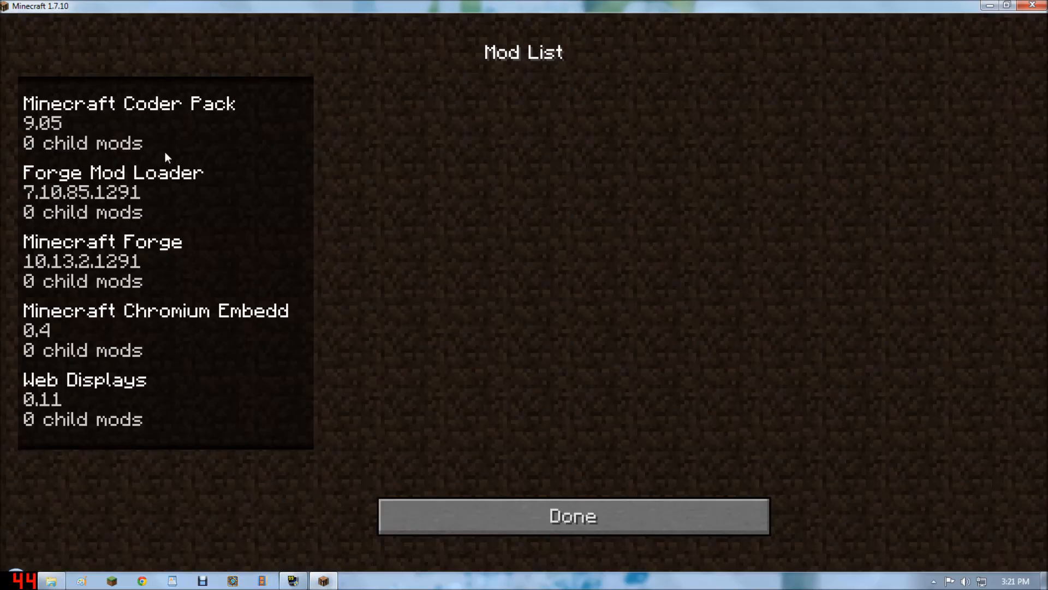
pyautogui.click(109, 191)
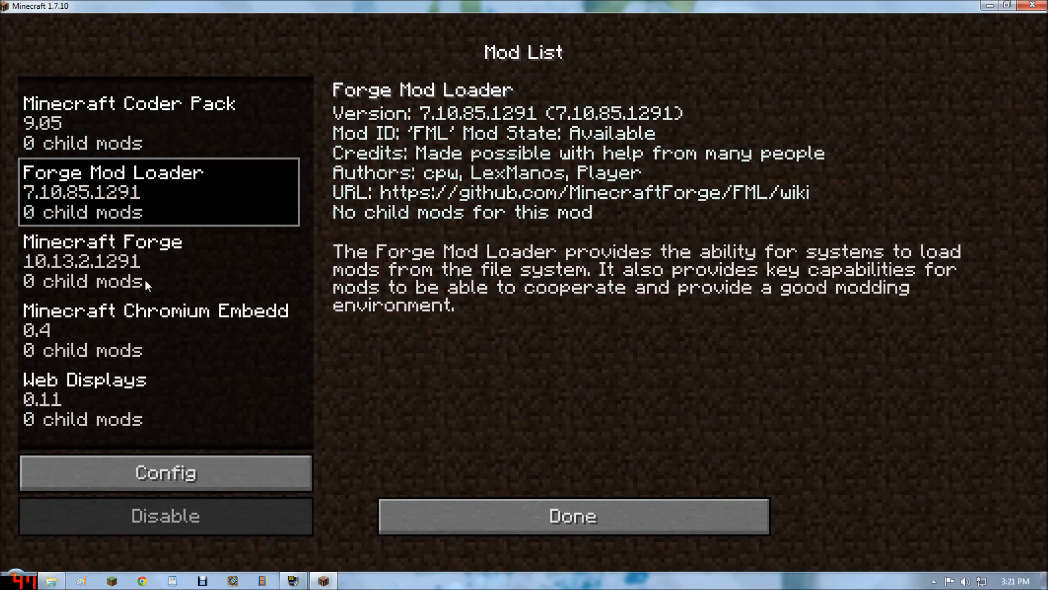
pyautogui.click(571, 516)
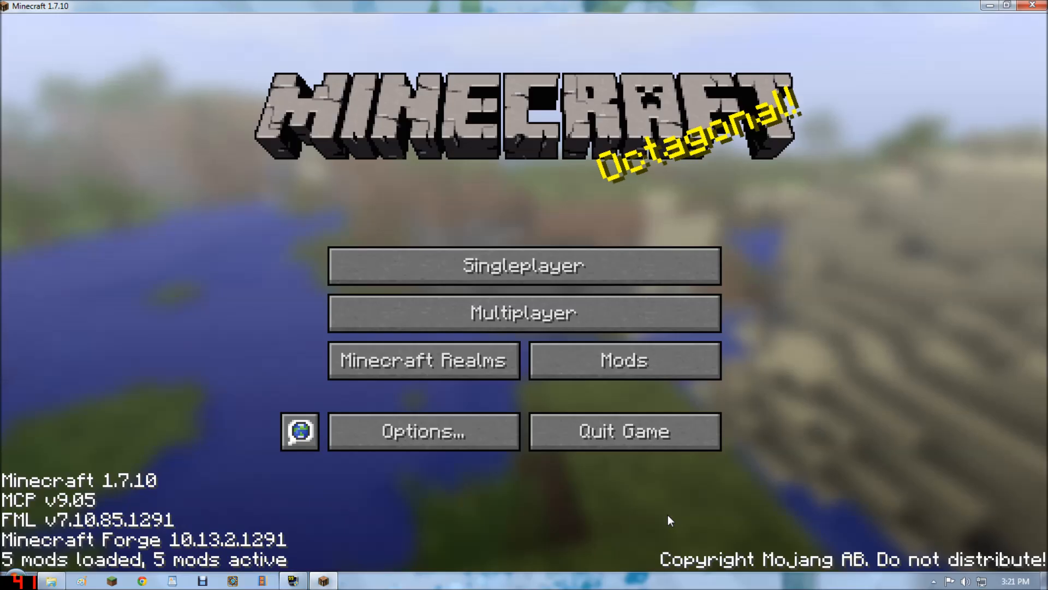
pyautogui.click(424, 431)
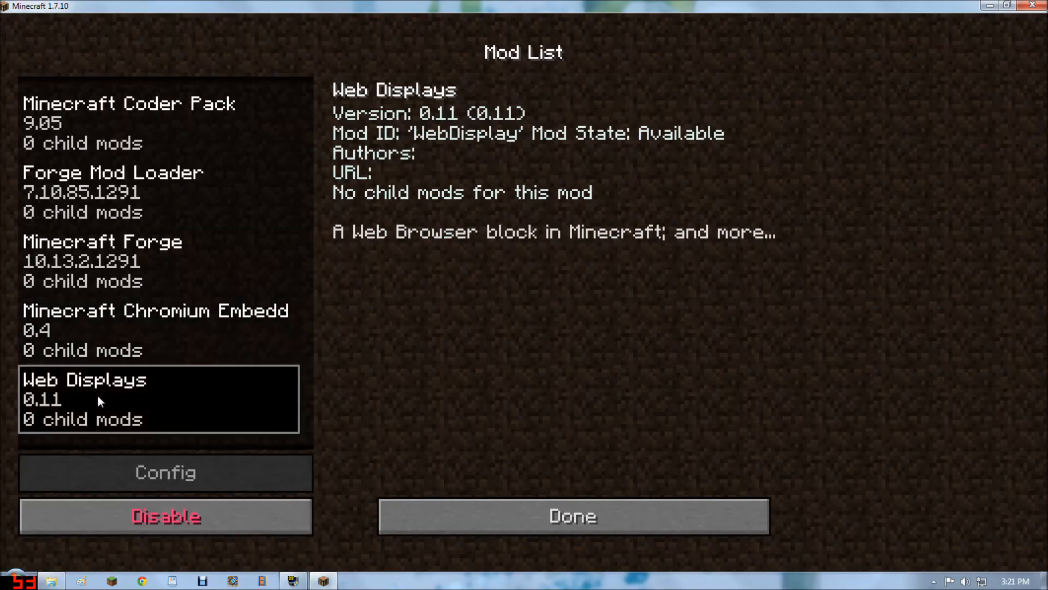
pyautogui.click(572, 515)
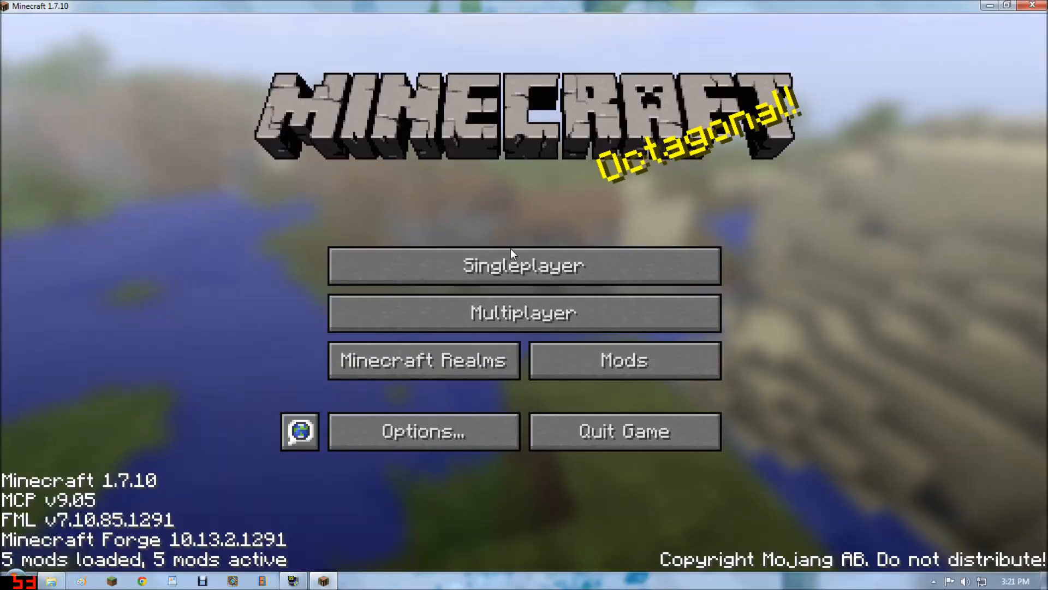
# Step: Create a singleplayer world in Creative mode with Allow Cheats ON
pyautogui.click(524, 265)
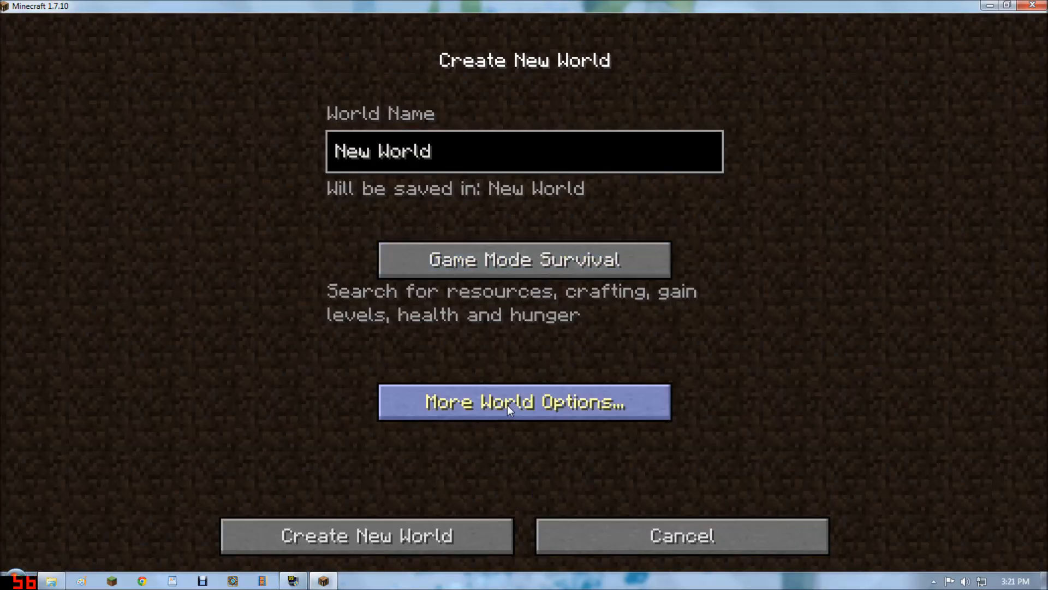
pyautogui.click(509, 402)
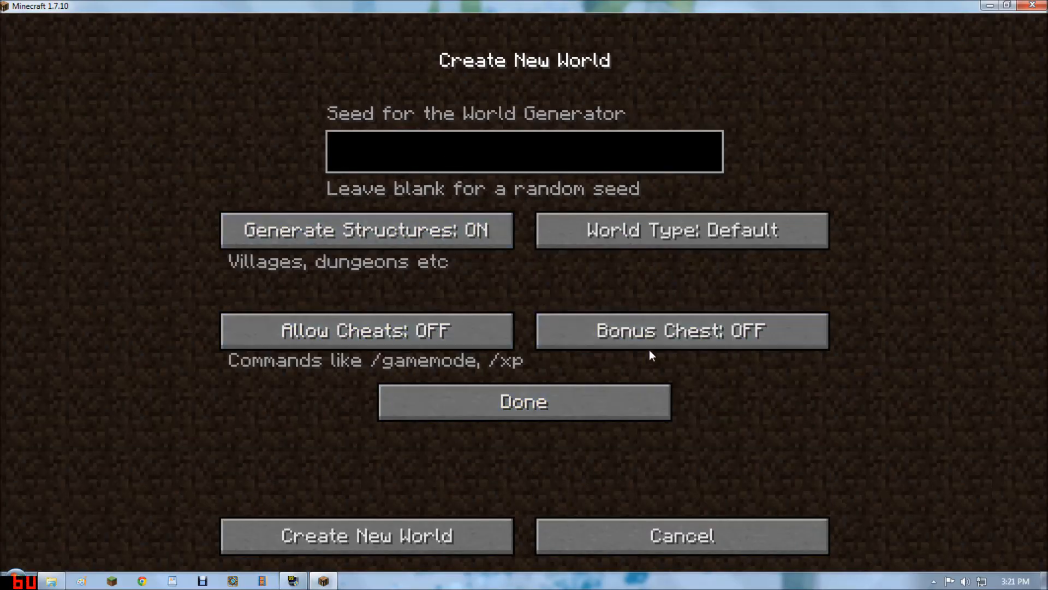
pyautogui.click(367, 330)
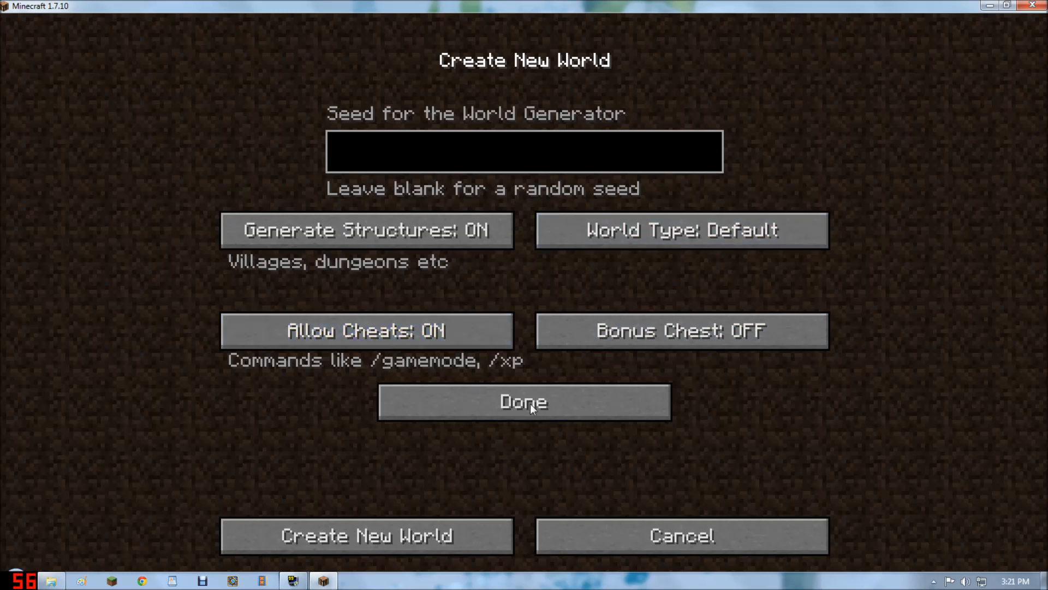
pyautogui.click(525, 401)
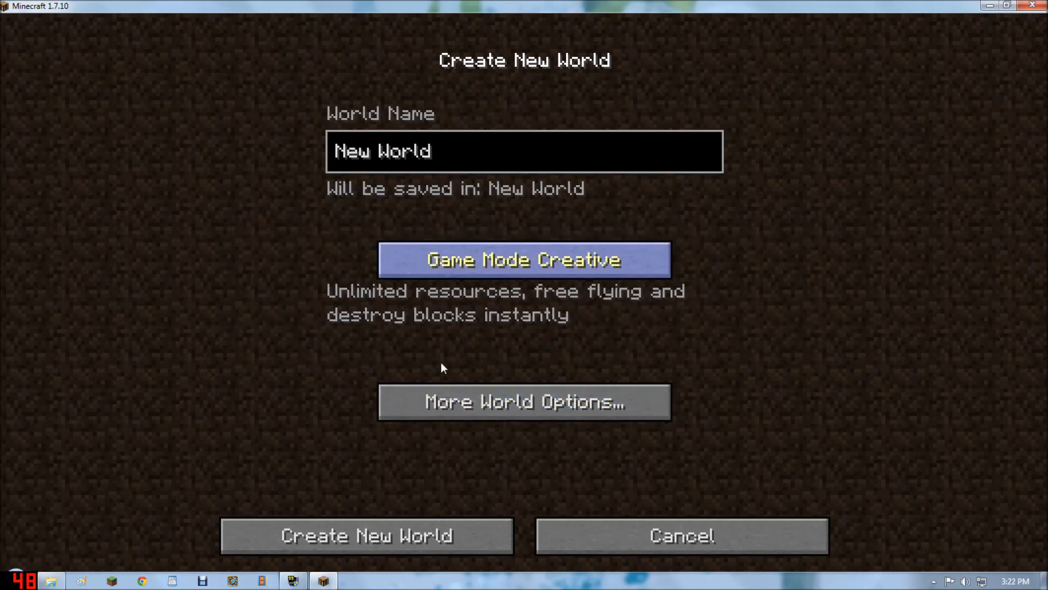
pyautogui.click(367, 535)
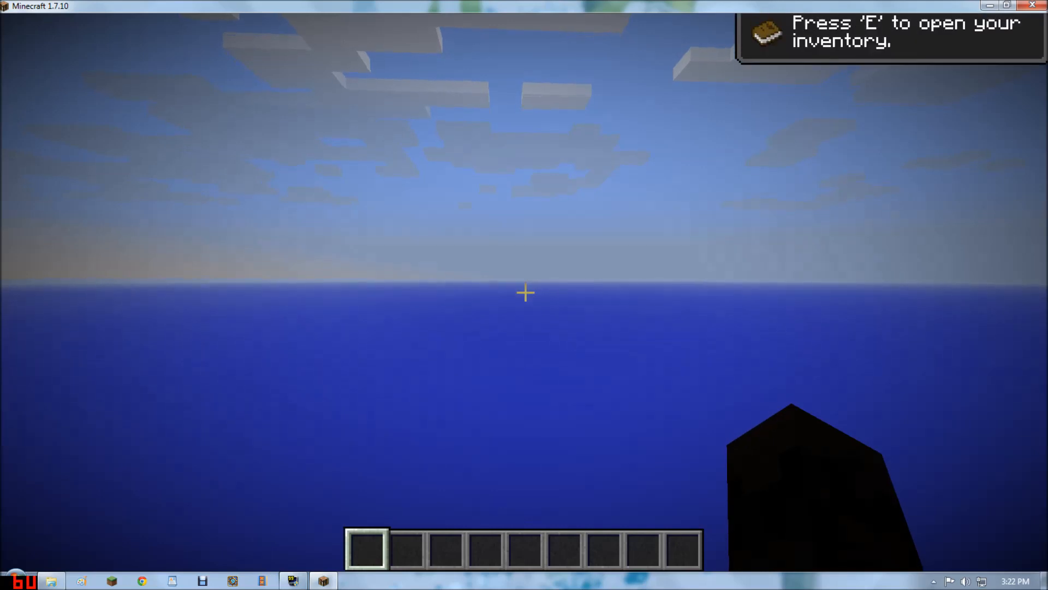
# Step: Fill the hotbar with screen blocks from the Web Displays inventory tab and place them on grass
pyautogui.press('e')
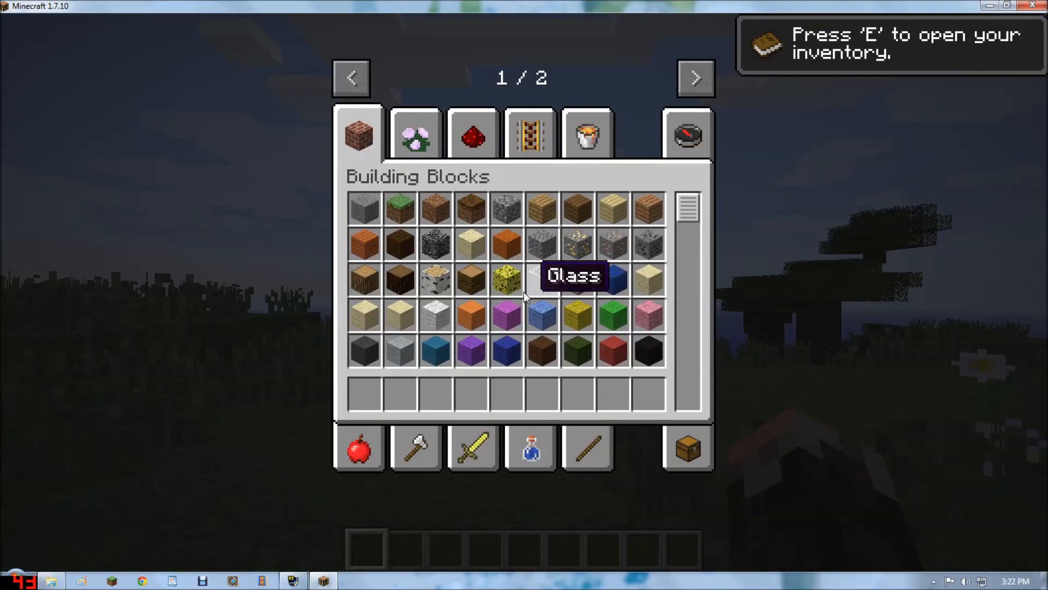
pyautogui.click(696, 77)
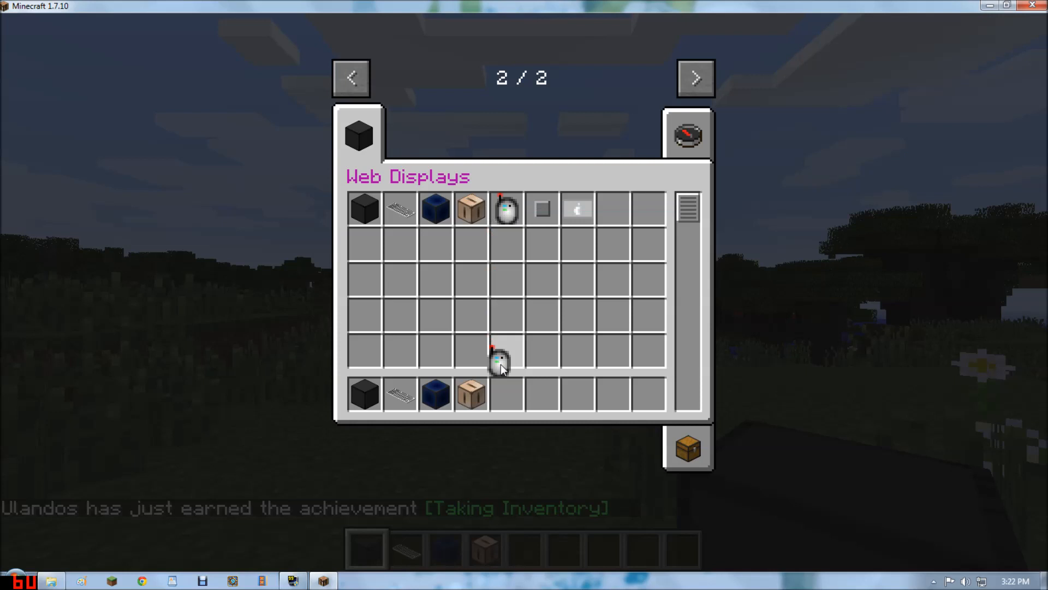
pyautogui.press('Escape')
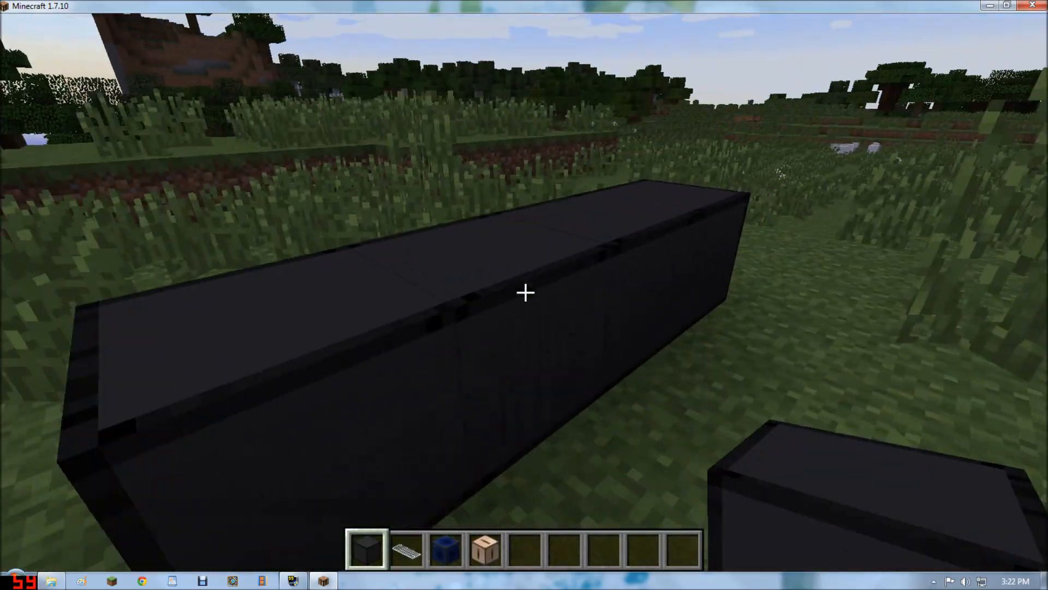